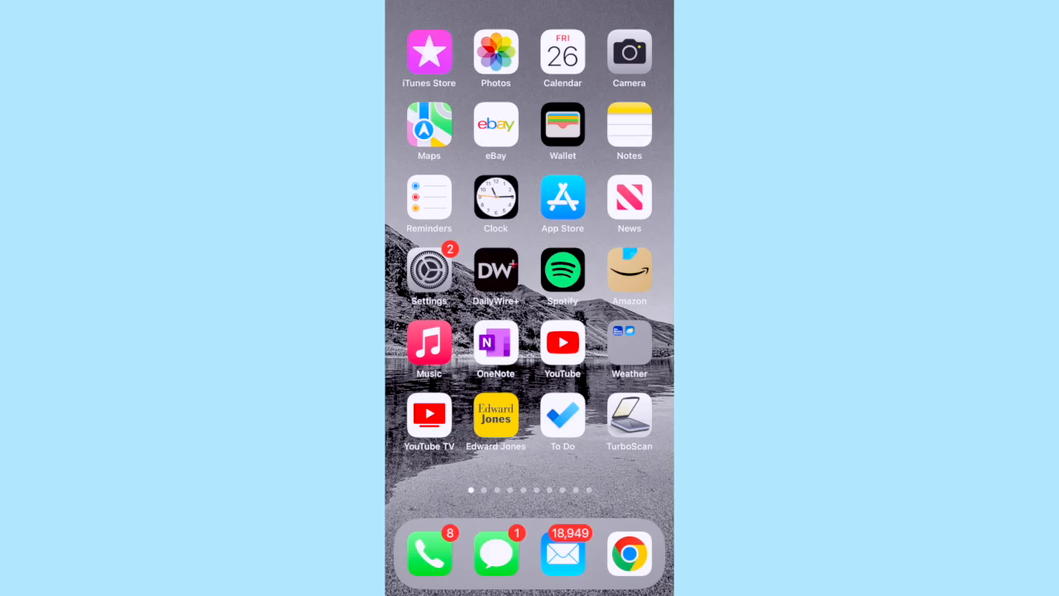
- Search the App Store for 'myphonak' and start downloading the myPhonak app
left_click(561, 204)
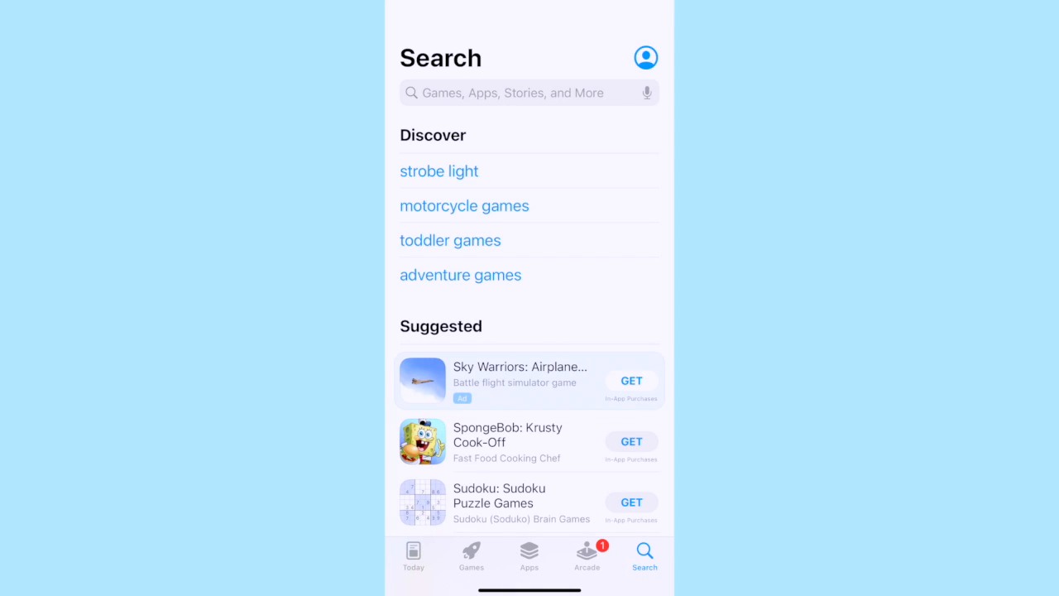
left_click(529, 92)
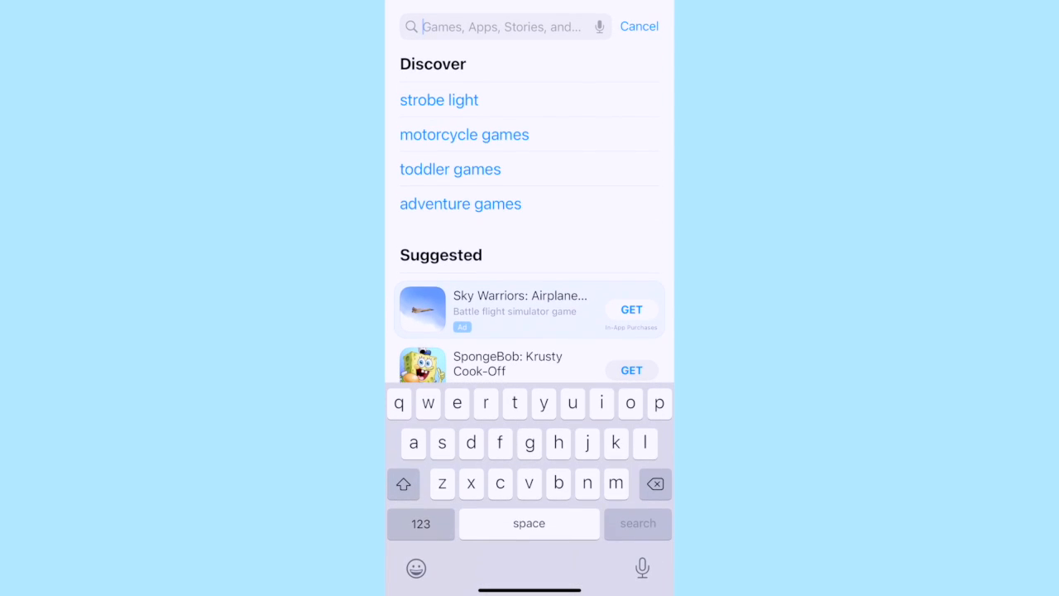
type("myphonak")
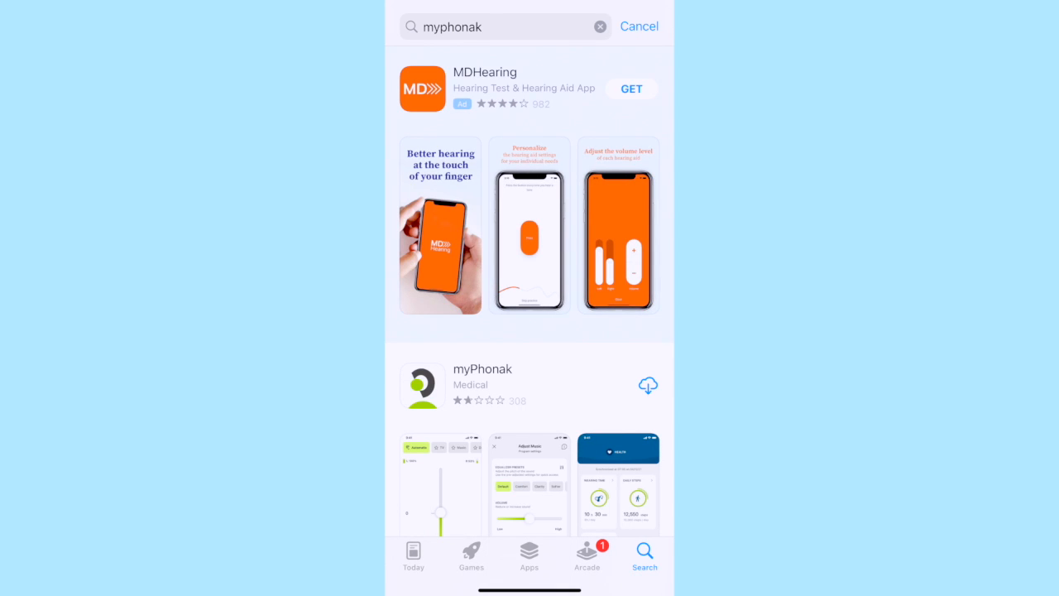
left_click(647, 384)
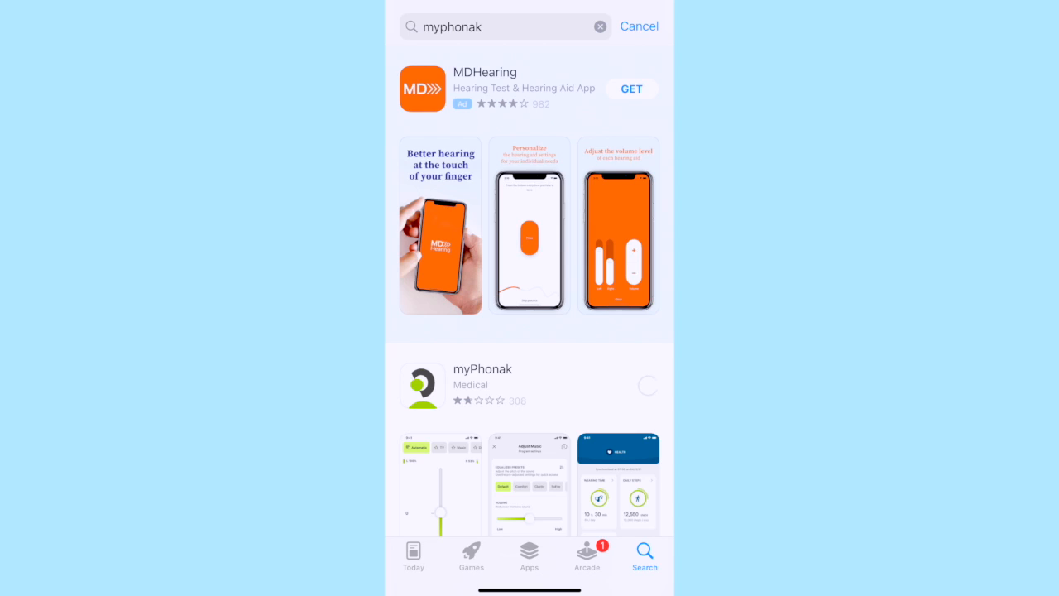
left_click(648, 385)
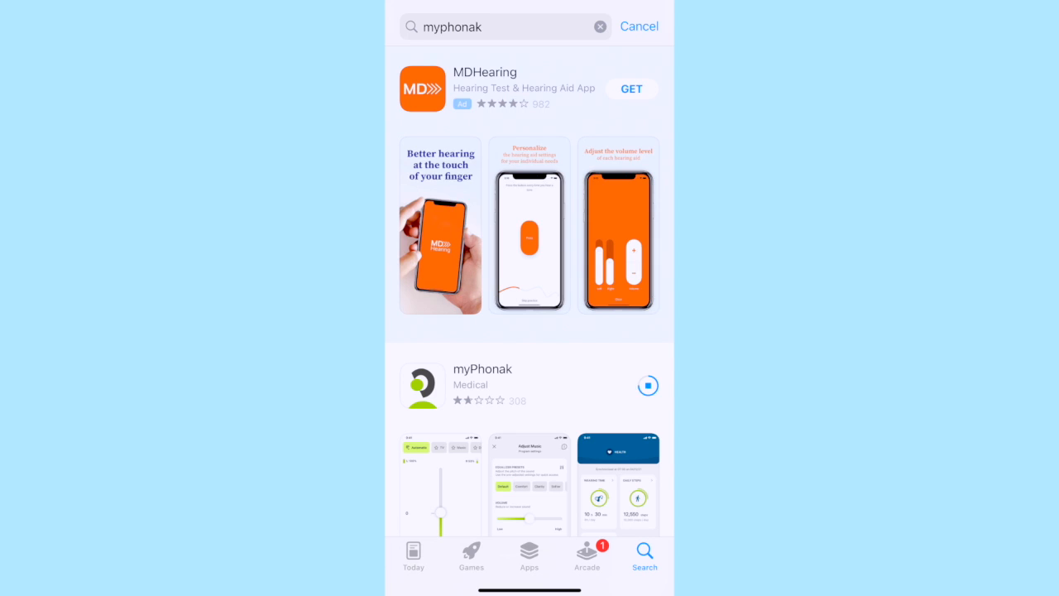
- Launch myPhonak, allow Bluetooth, skip the account, accept privacy terms, and keep usage sharing off
left_click(647, 386)
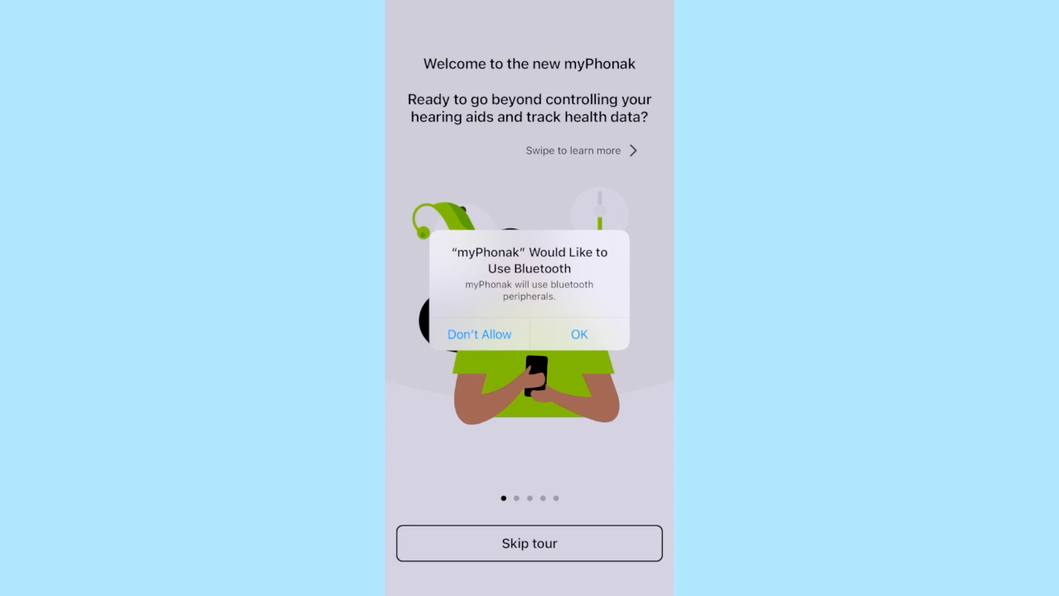
left_click(579, 333)
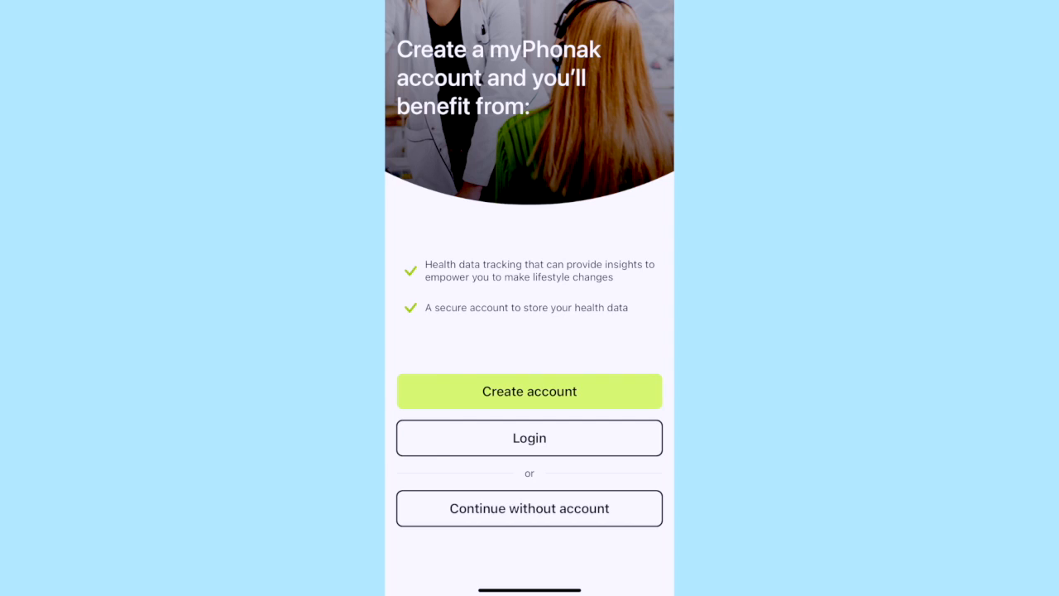
left_click(529, 390)
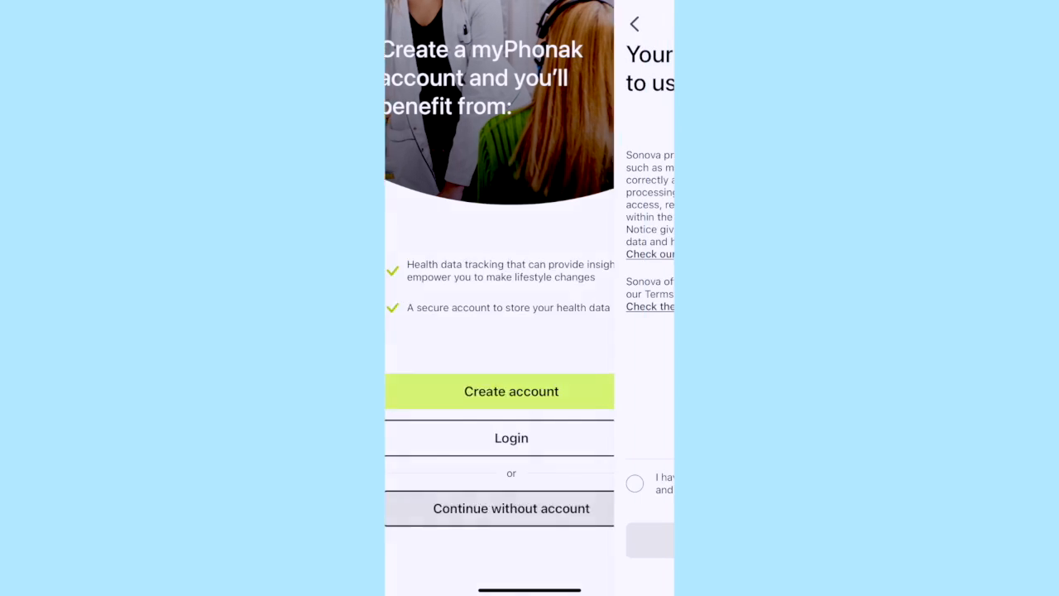
left_click(499, 390)
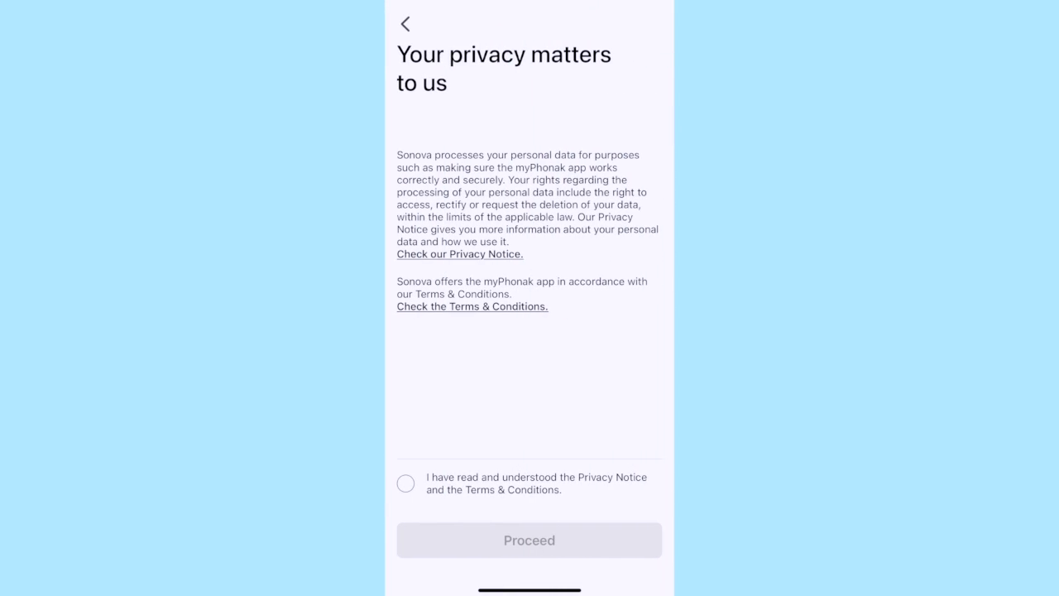
left_click(406, 483)
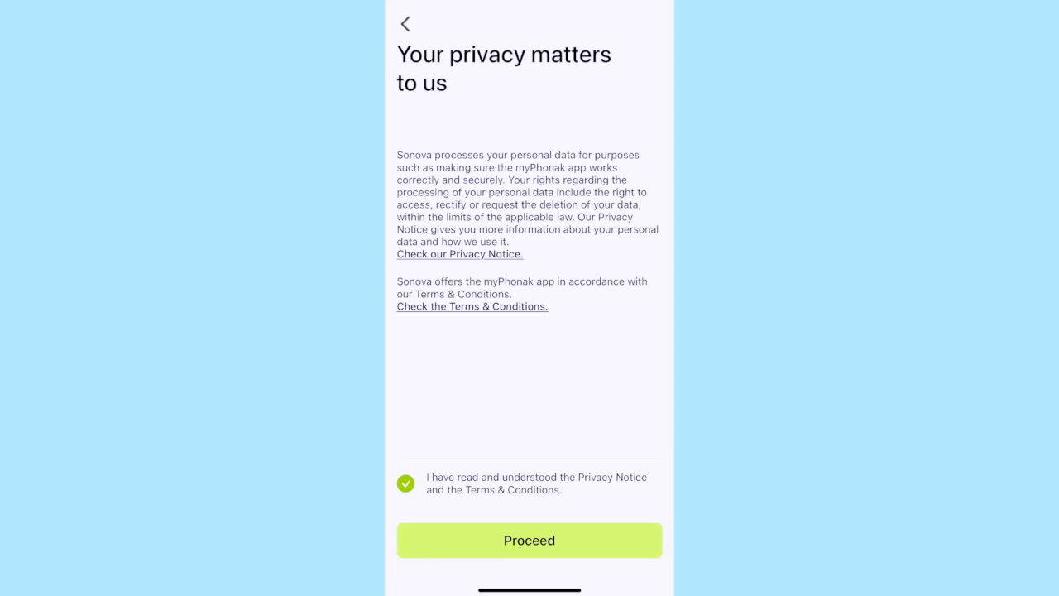
left_click(529, 540)
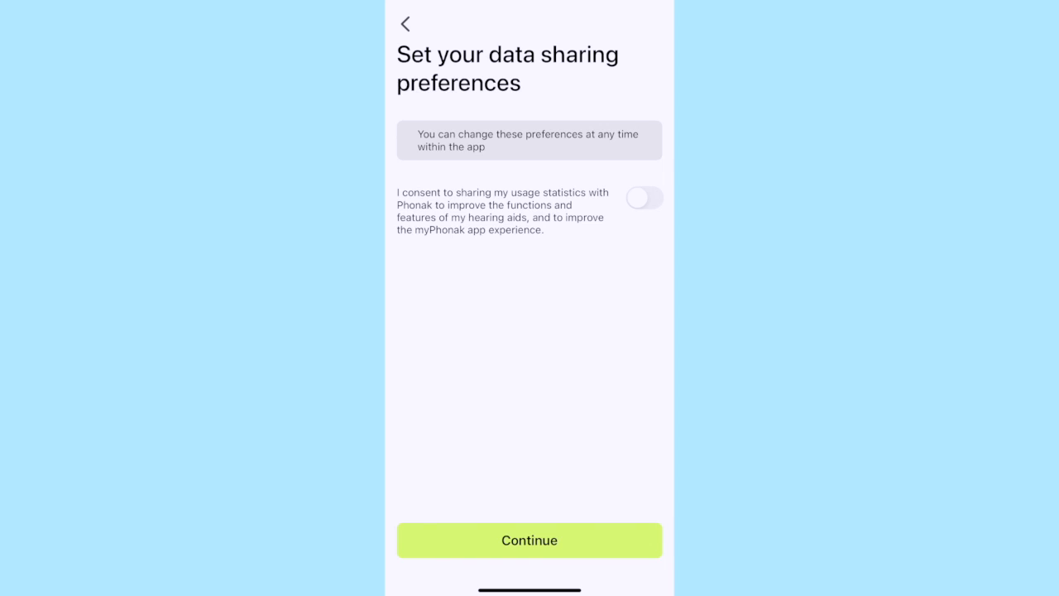
left_click(528, 539)
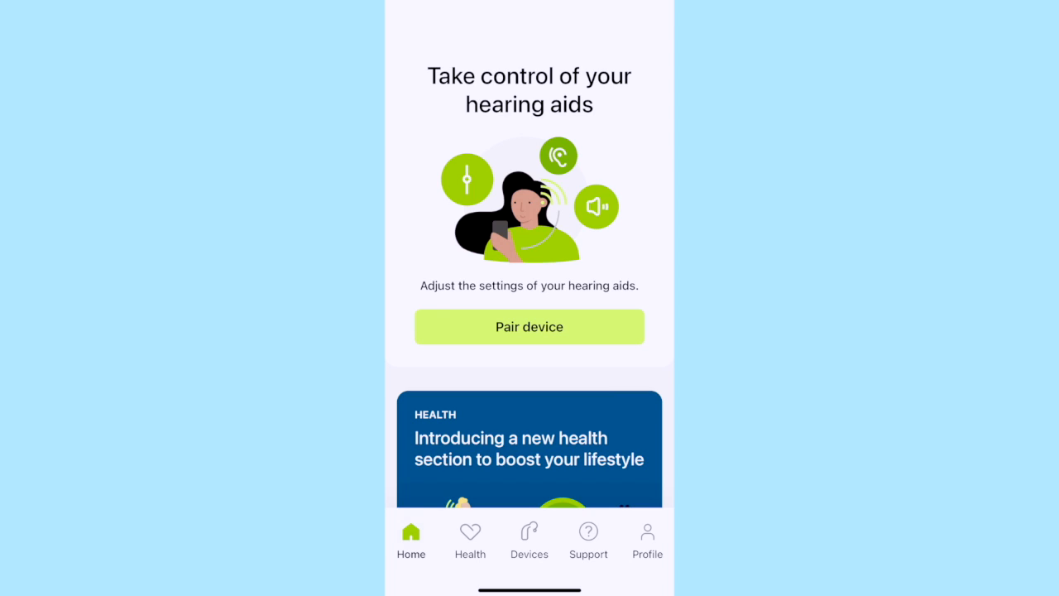
- Find and select the left and right hearing aids, accepting the Bluetooth pairing request
left_click(528, 326)
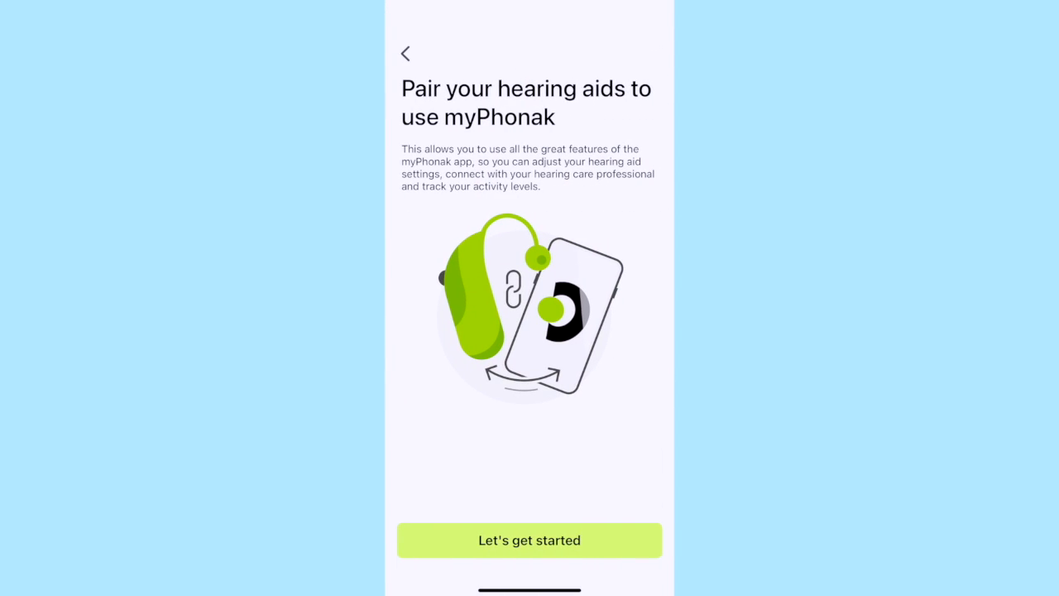
left_click(529, 540)
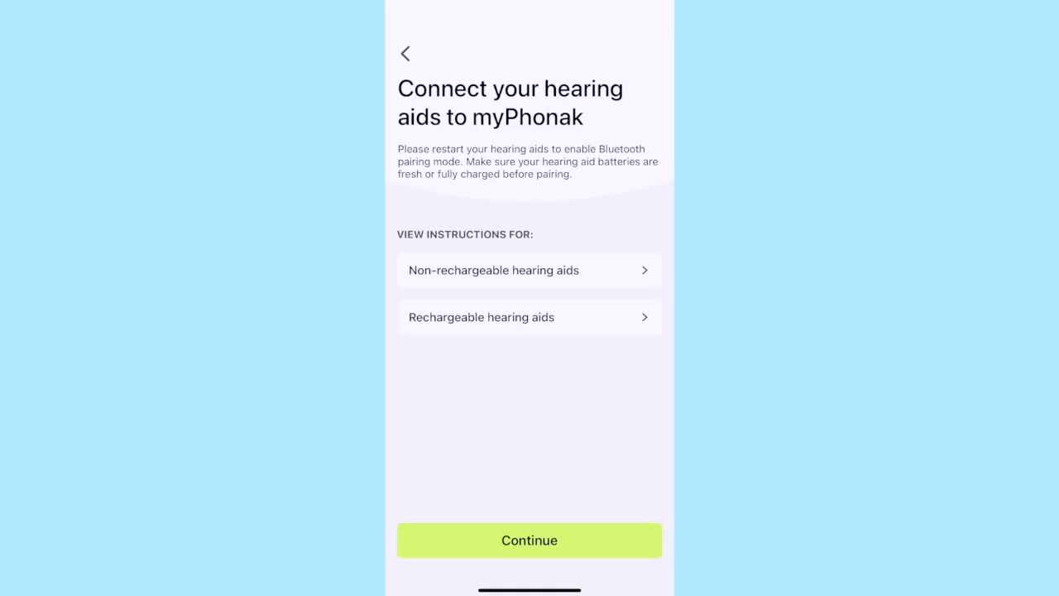
left_click(528, 540)
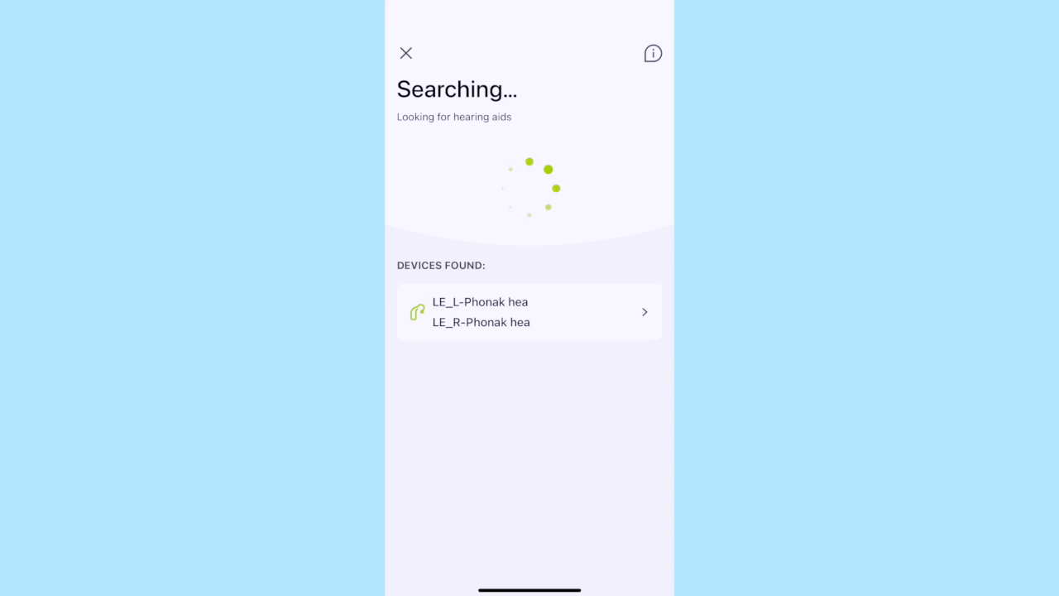
left_click(529, 312)
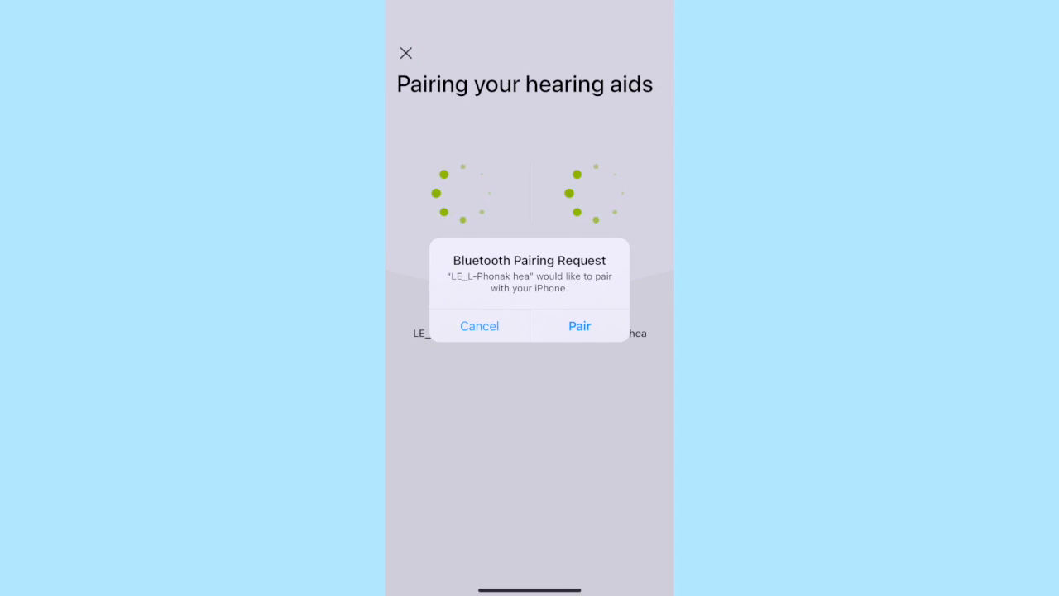
left_click(579, 325)
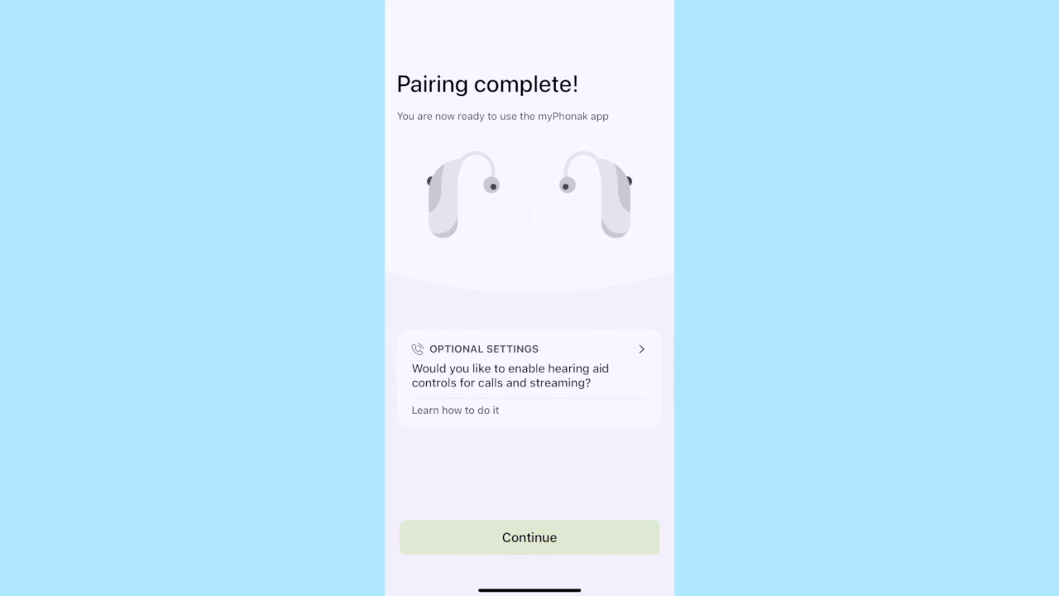
left_click(528, 536)
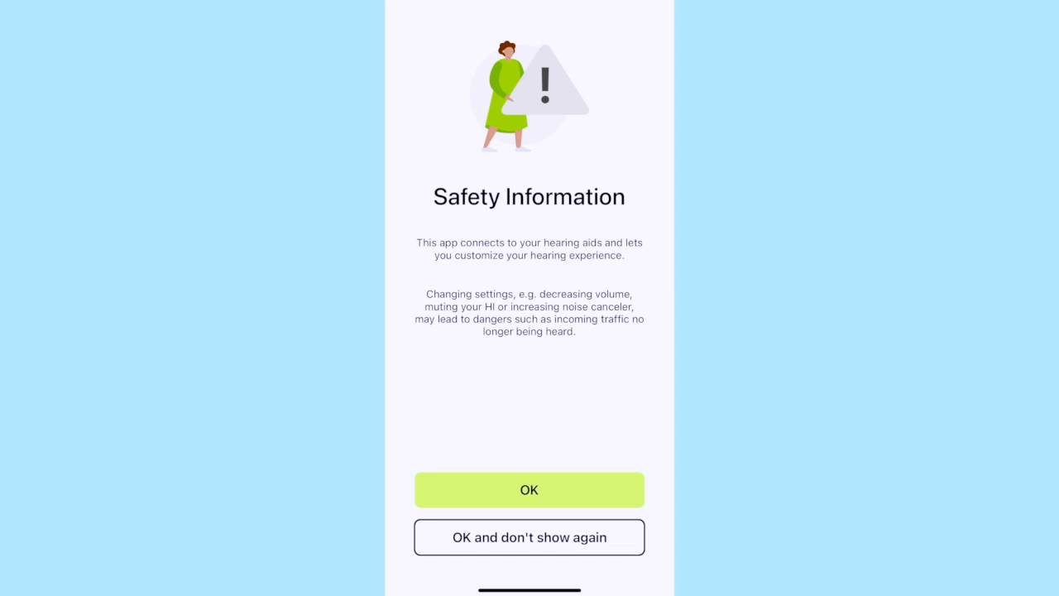
- Dismiss the safety notice and switch through the Restaurant, Music and TV programs
left_click(528, 489)
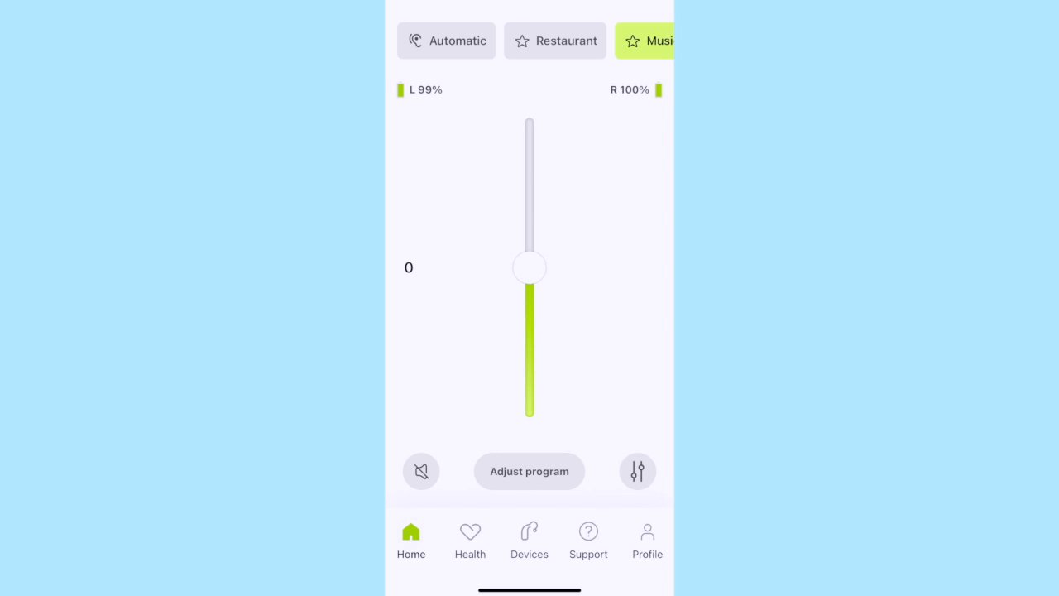
left_click(446, 41)
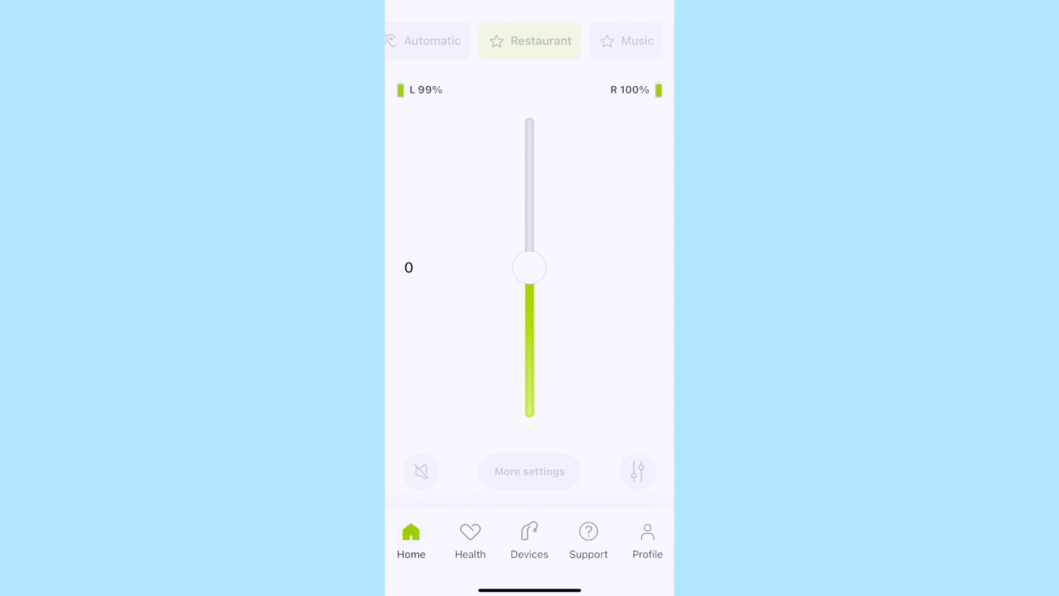
left_click(530, 41)
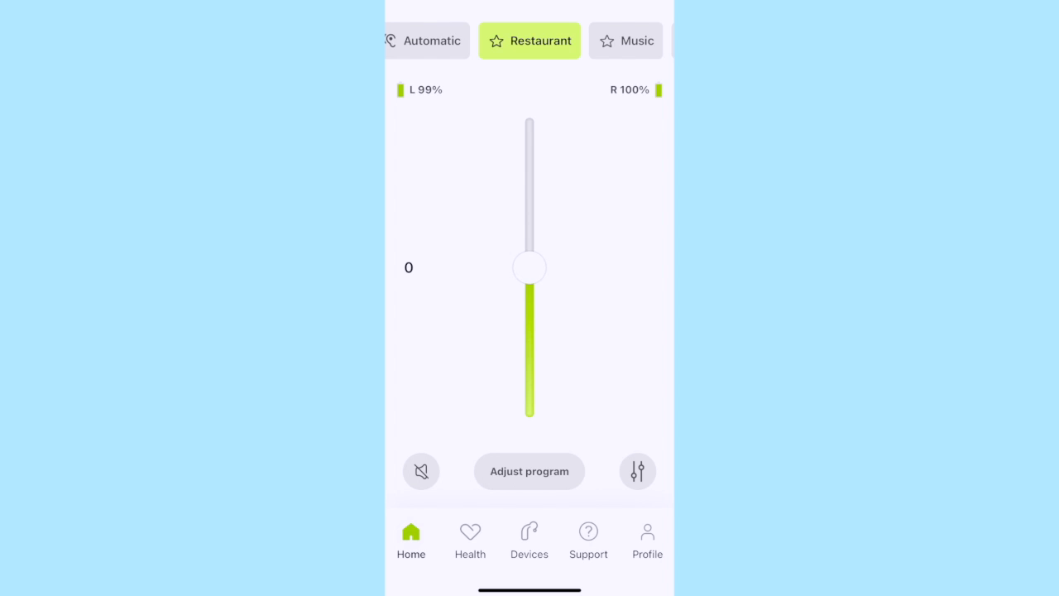
scroll("left", 3)
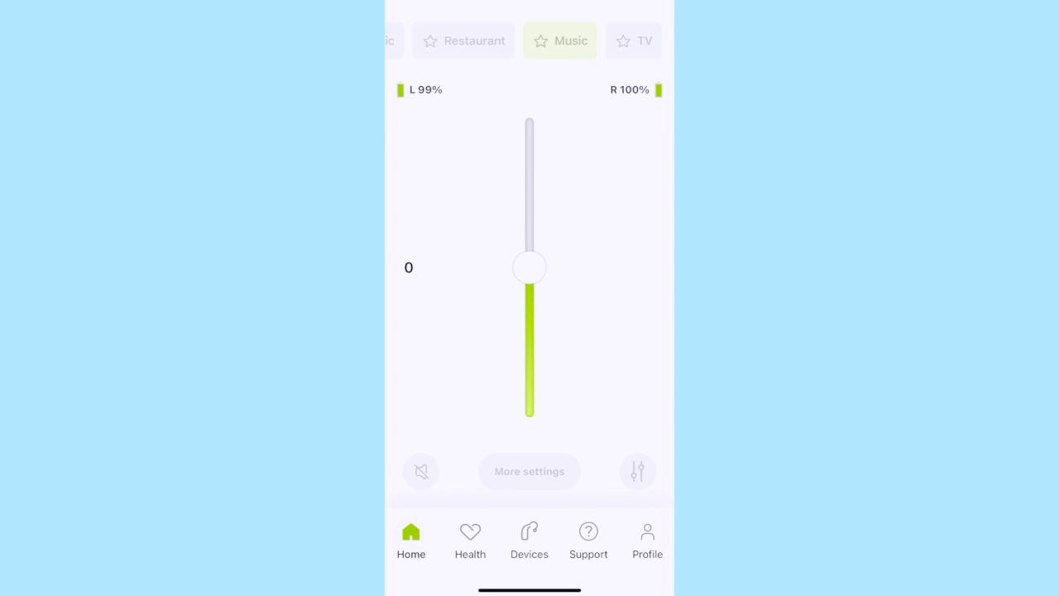
left_click(633, 41)
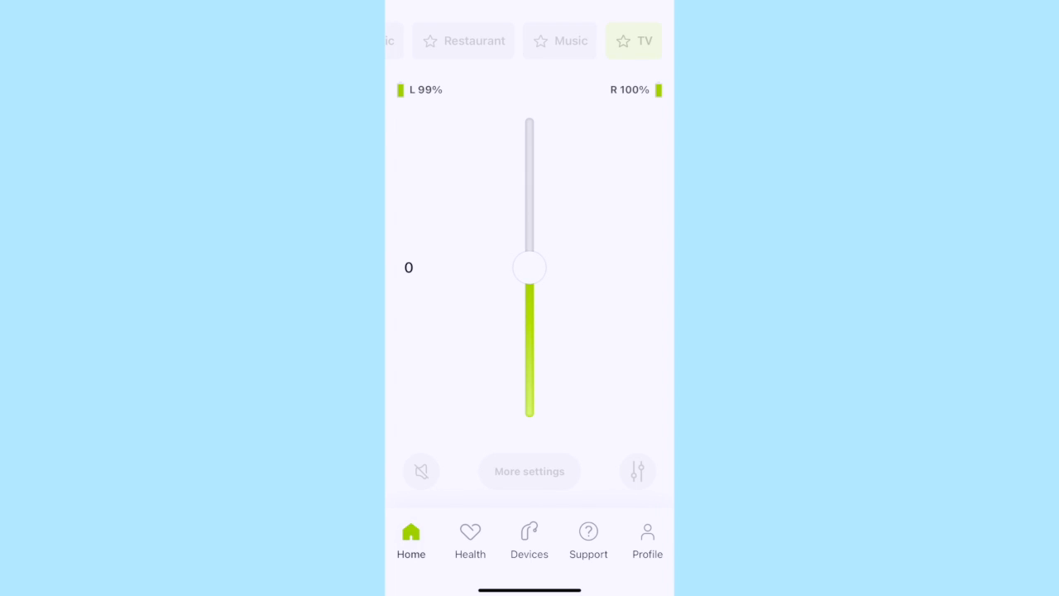
left_click(633, 41)
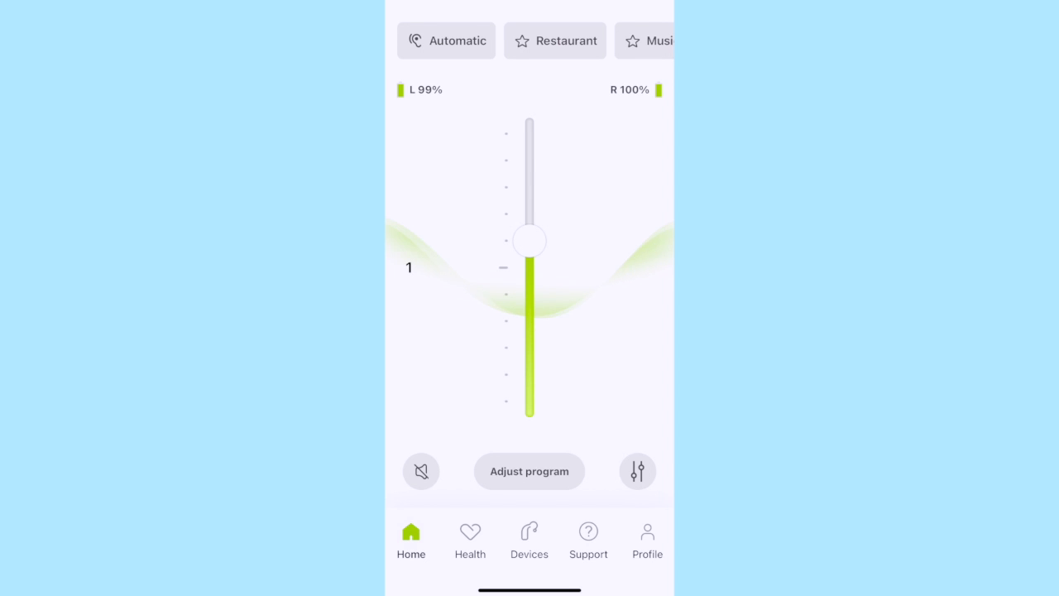
- Sweep the volume from 5 down to -5, return it to 0, and split left/right controls
left_click_drag(530, 240, 530, 133)
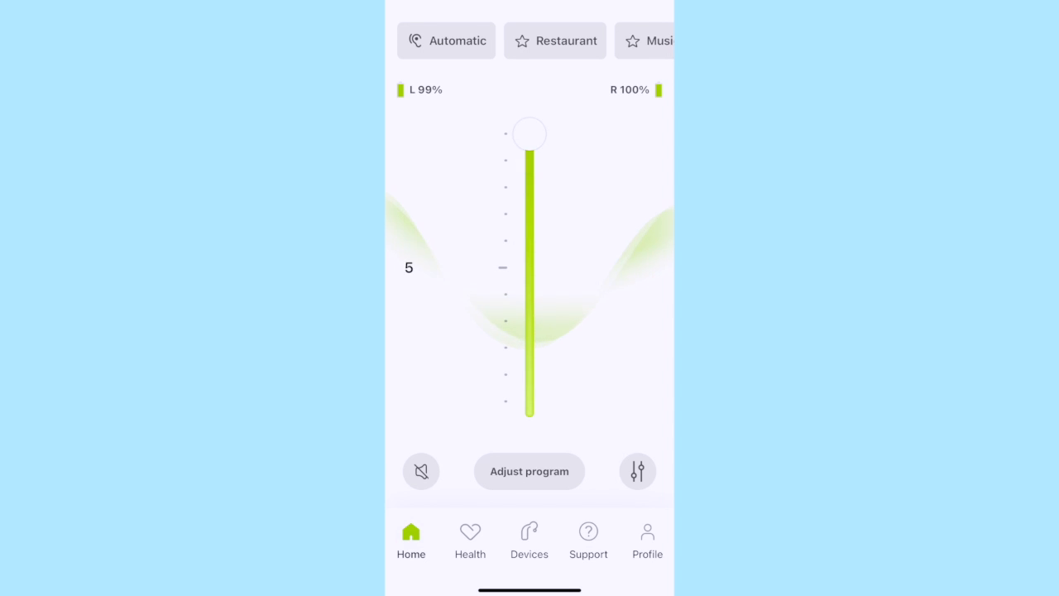
left_click_drag(528, 133, 529, 214)
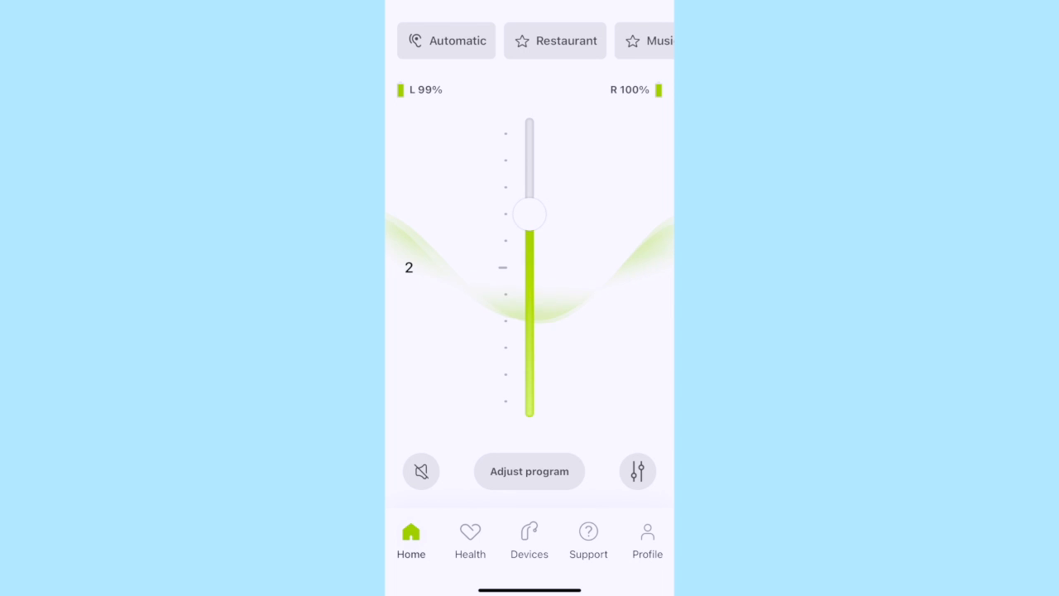
left_click_drag(529, 214, 530, 266)
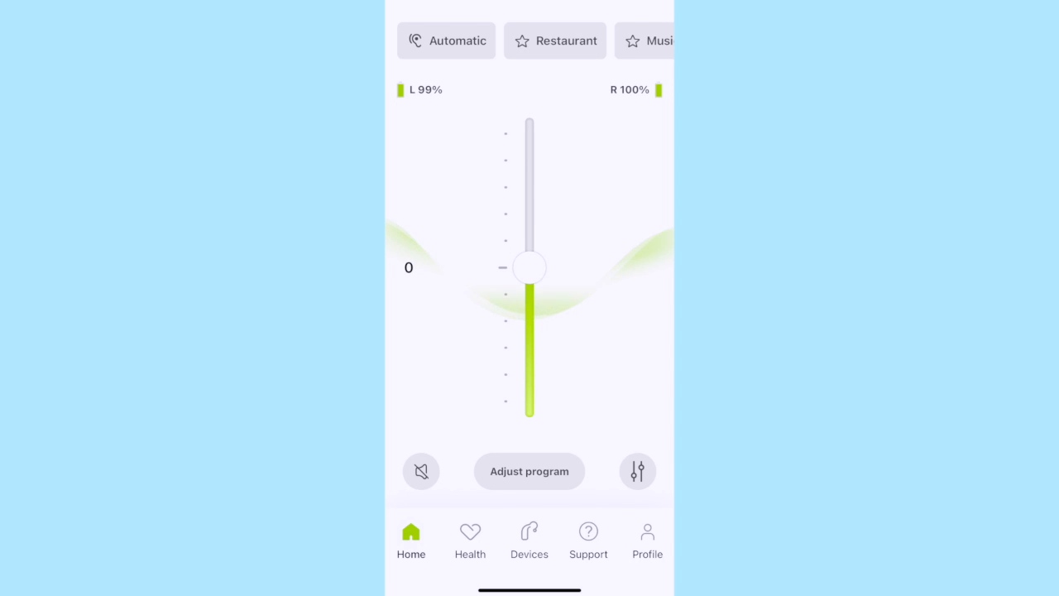
left_click_drag(528, 266, 529, 374)
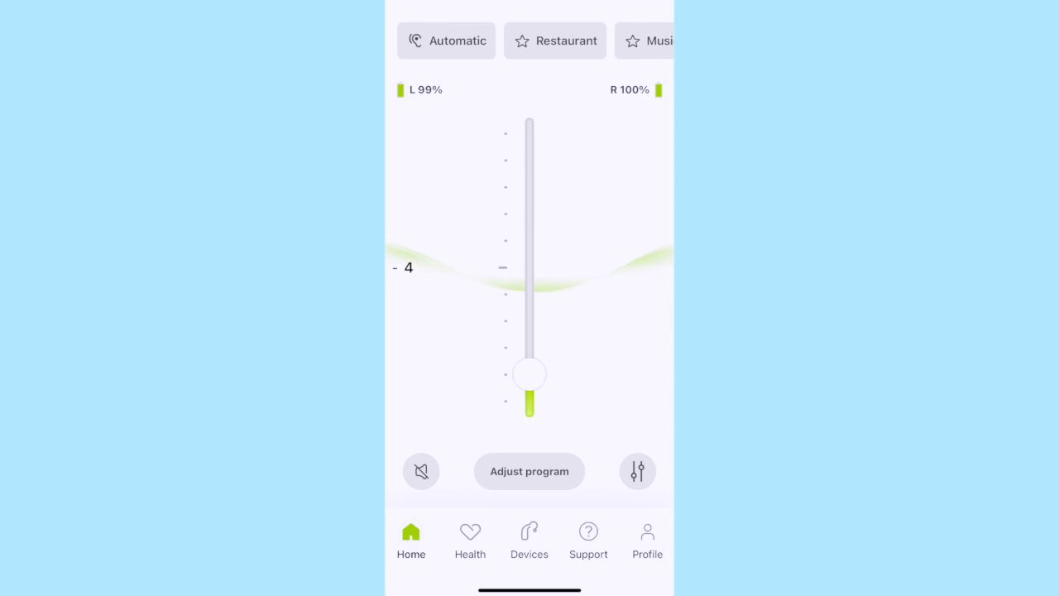
left_click_drag(529, 374, 529, 401)
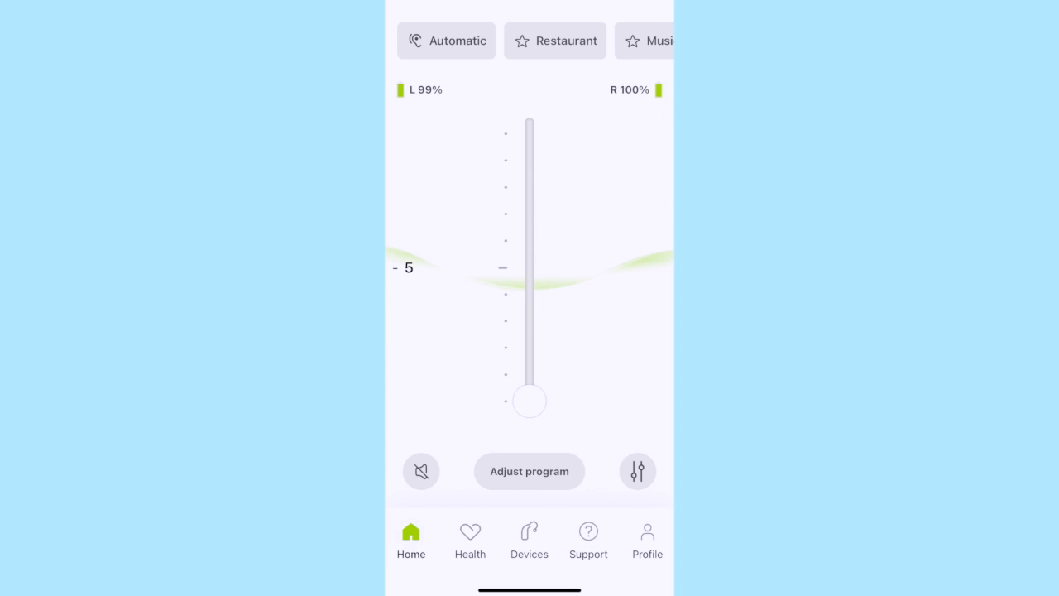
left_click_drag(529, 400, 528, 266)
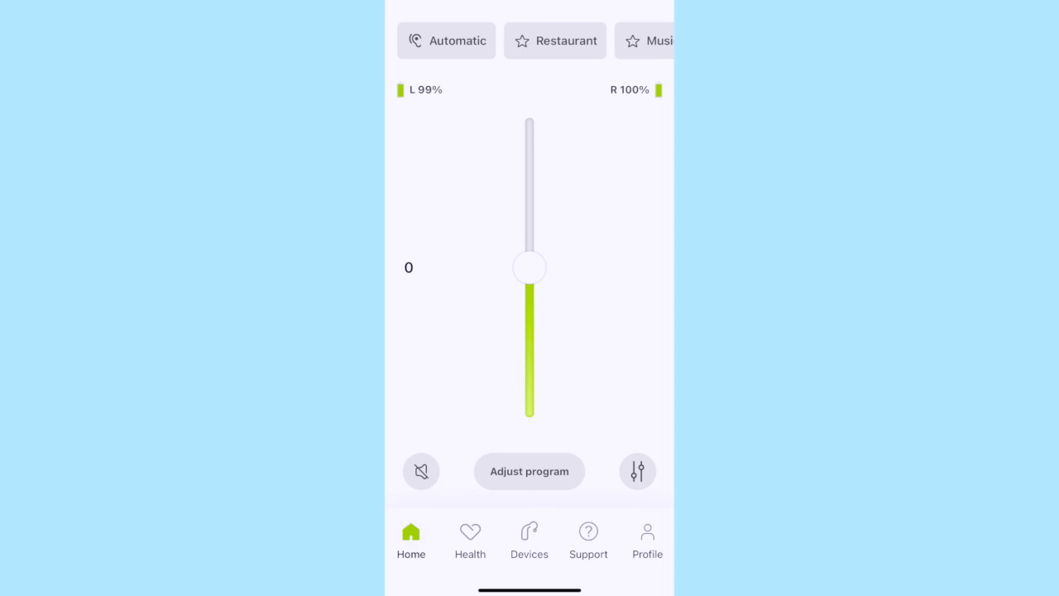
left_click(637, 470)
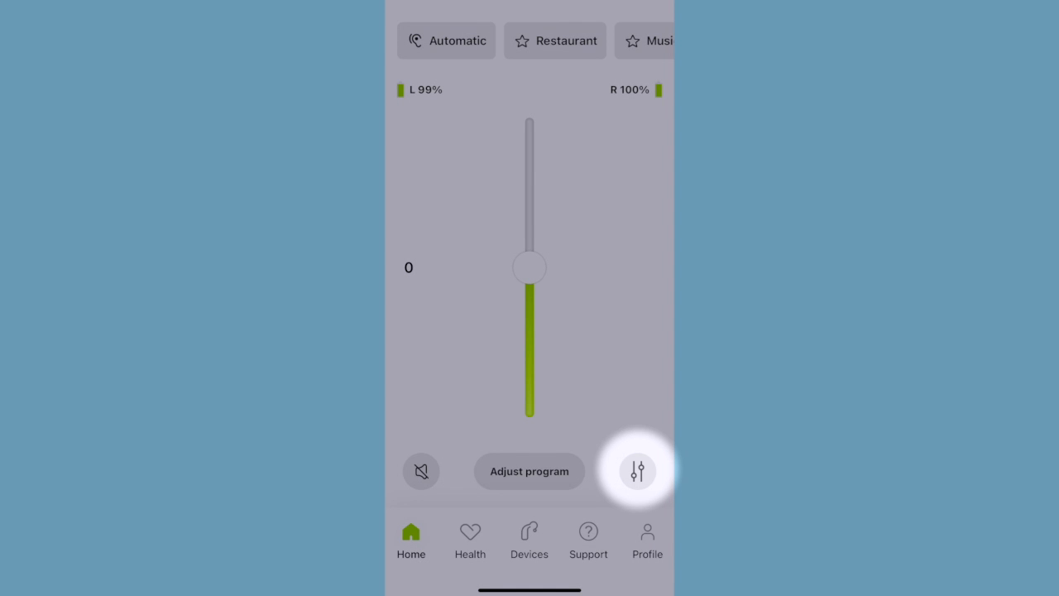
left_click(637, 471)
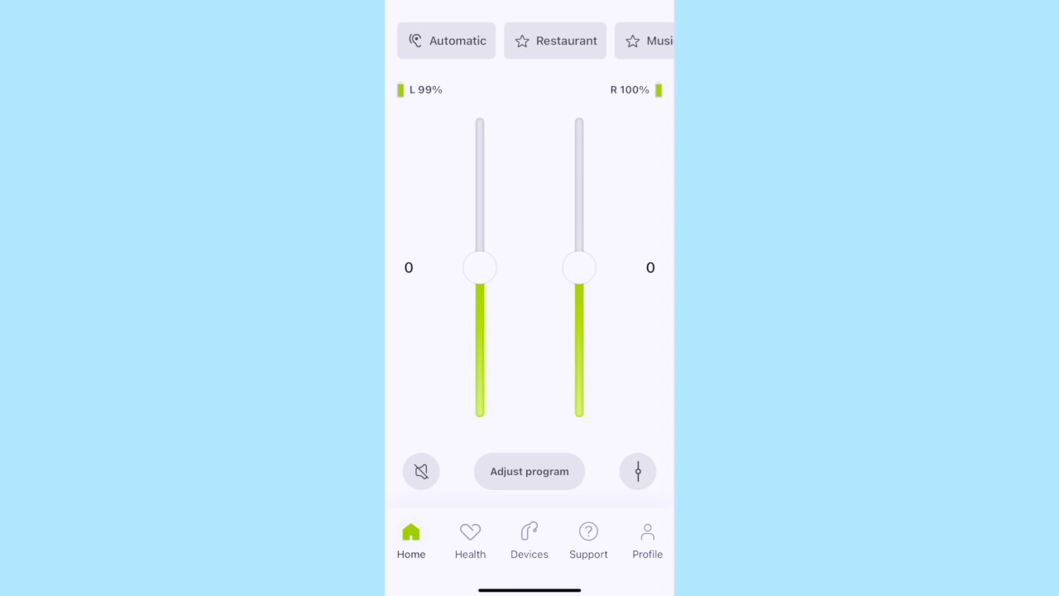
left_click_drag(579, 266, 579, 186)
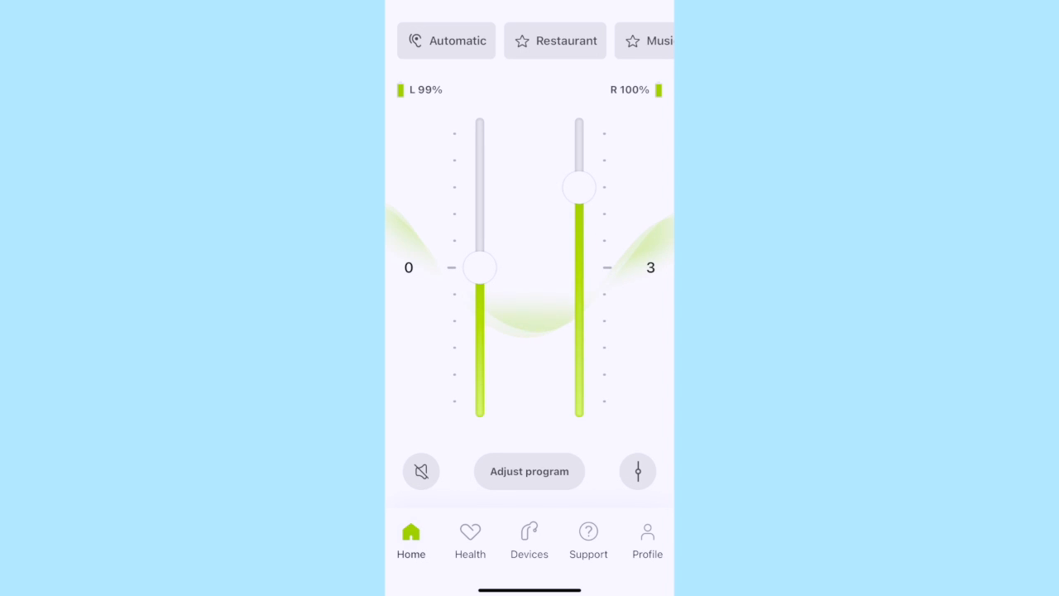
left_click_drag(579, 187, 579, 321)
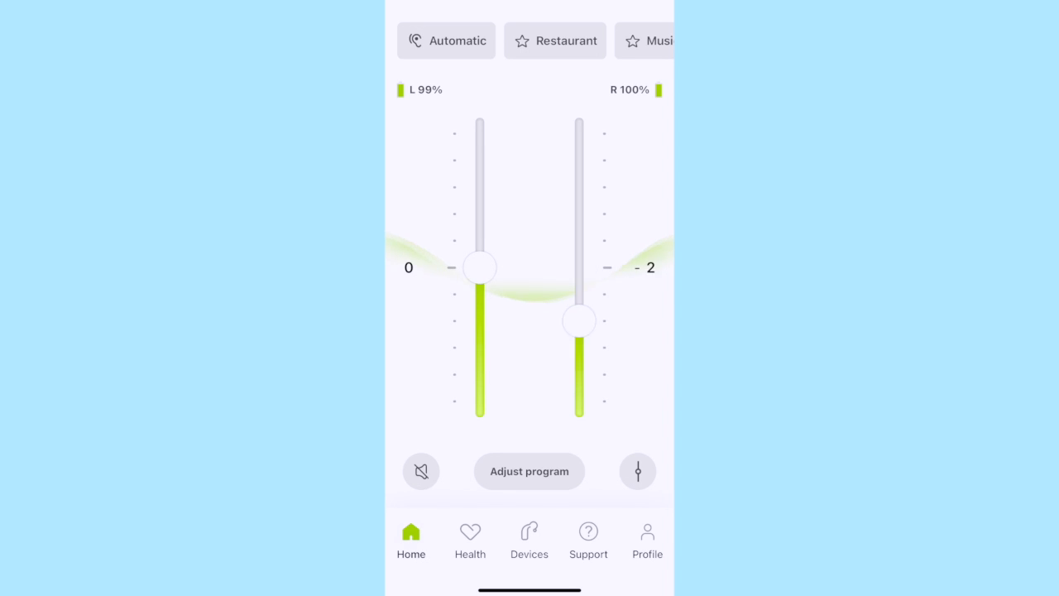
left_click_drag(578, 321, 578, 266)
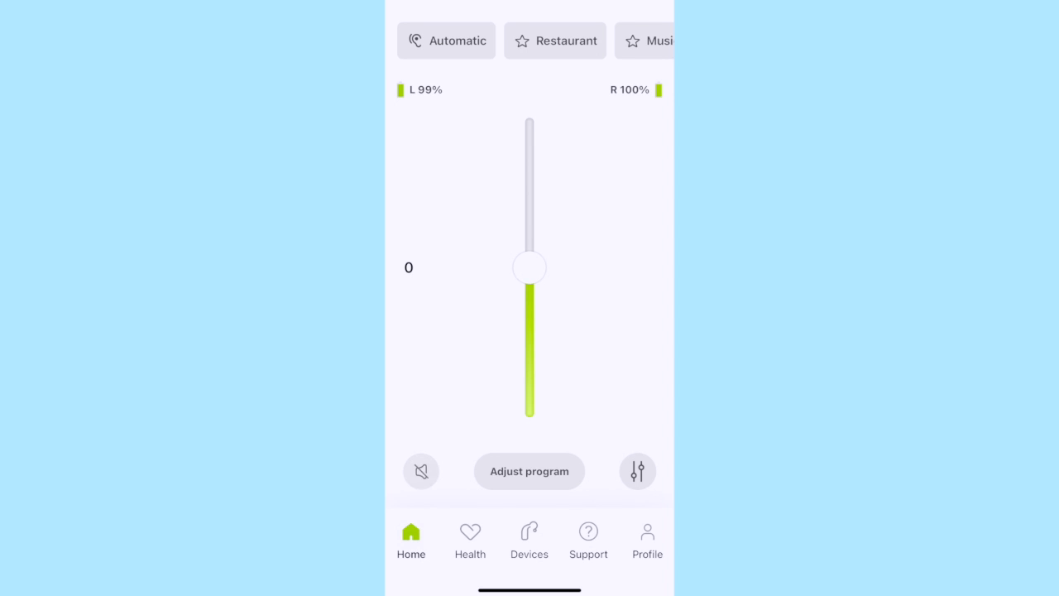
- Mute then unmute the hearing aids and open the Automatic program's settings
left_click(421, 471)
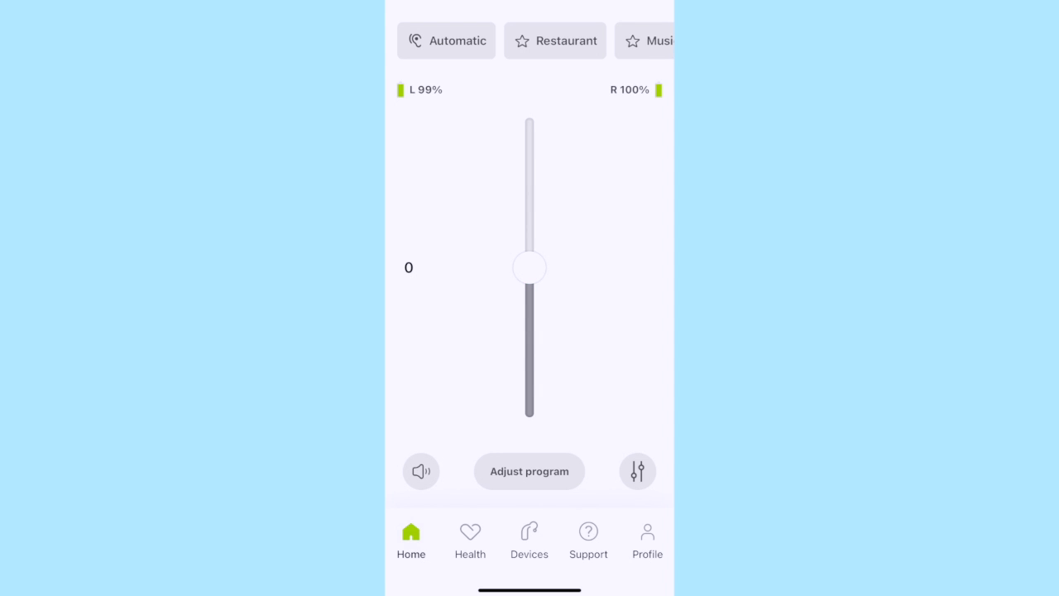
left_click(421, 471)
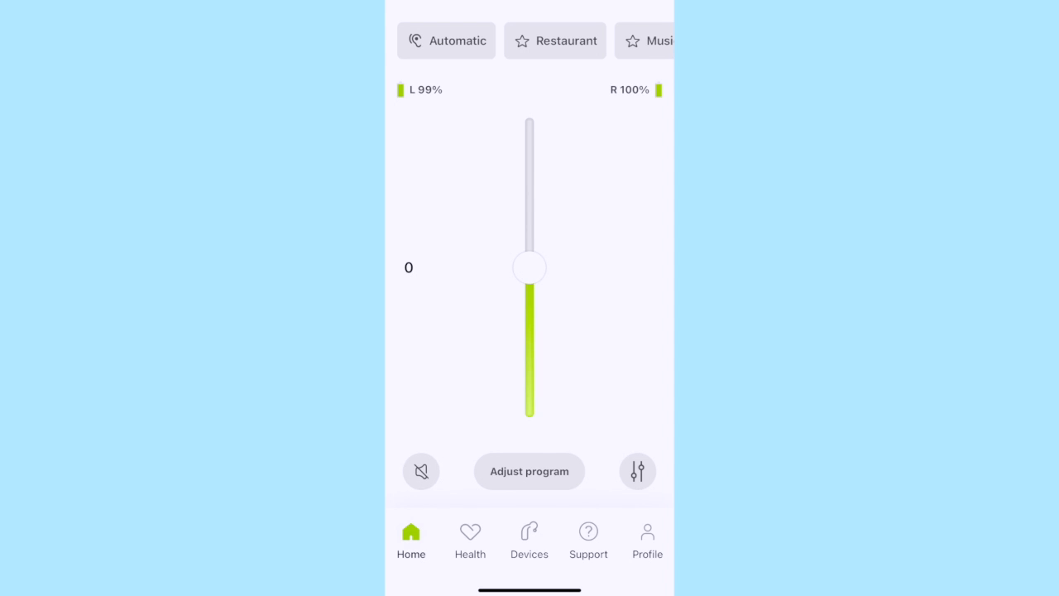
left_click(445, 41)
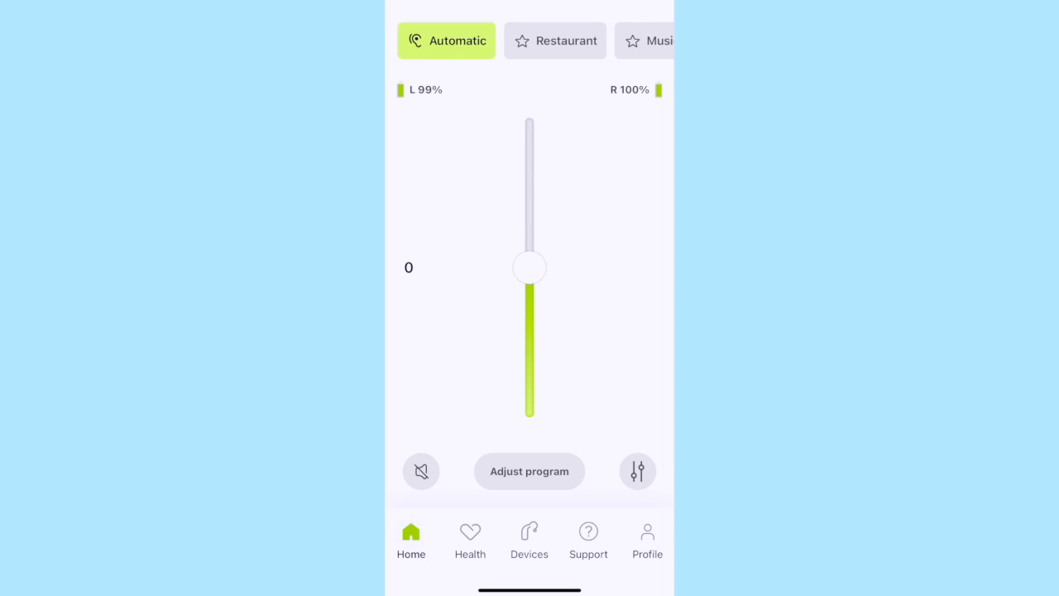
left_click(529, 471)
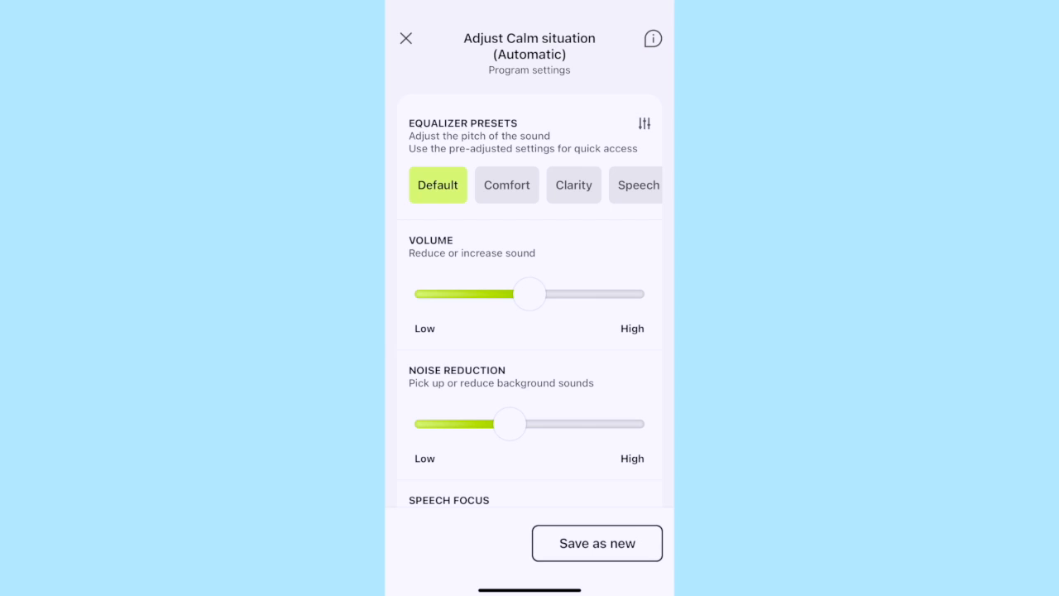
- Try the Speech equalizer preset, return to Default, and keep noise reduction at High
left_click(506, 184)
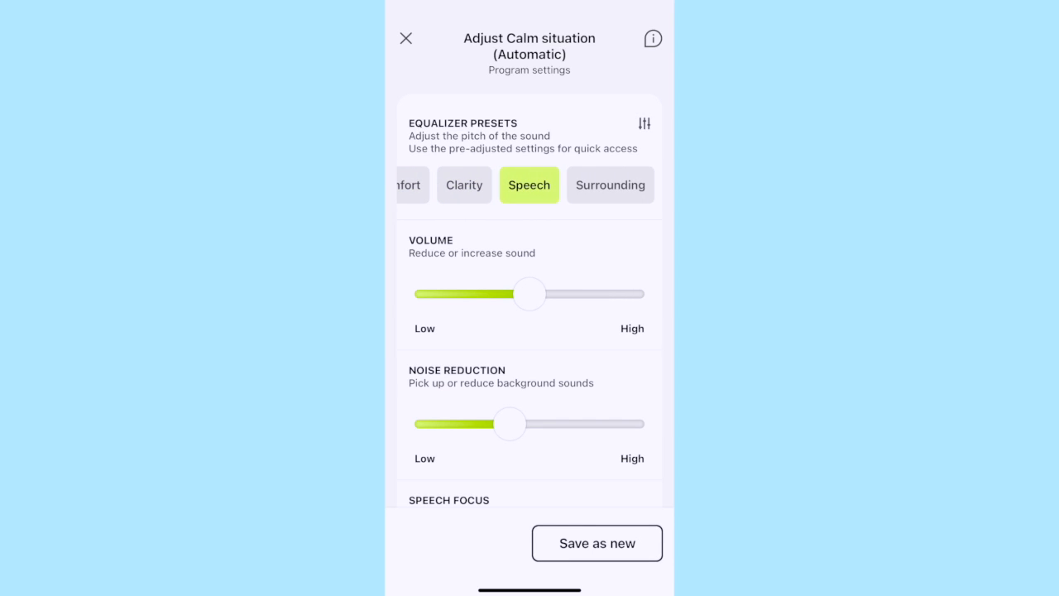
left_click(610, 185)
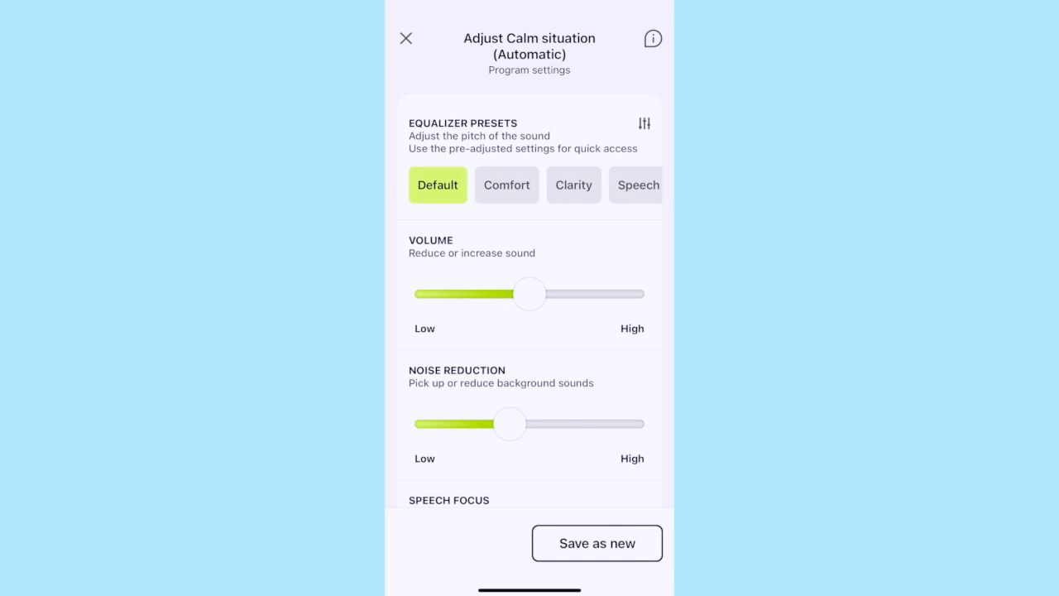
scroll("down", 3)
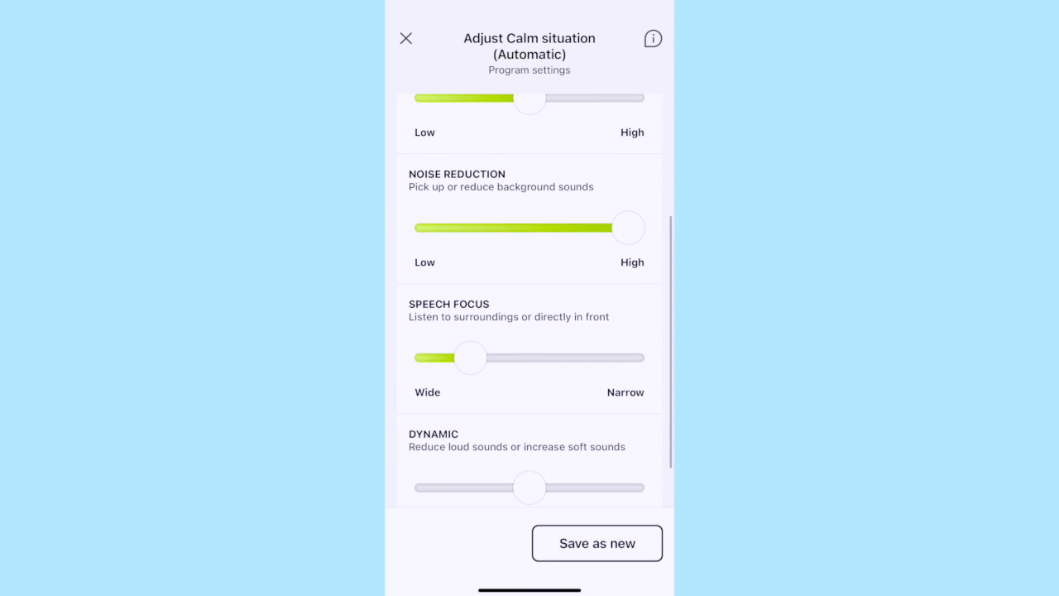
left_click_drag(628, 227, 570, 228)
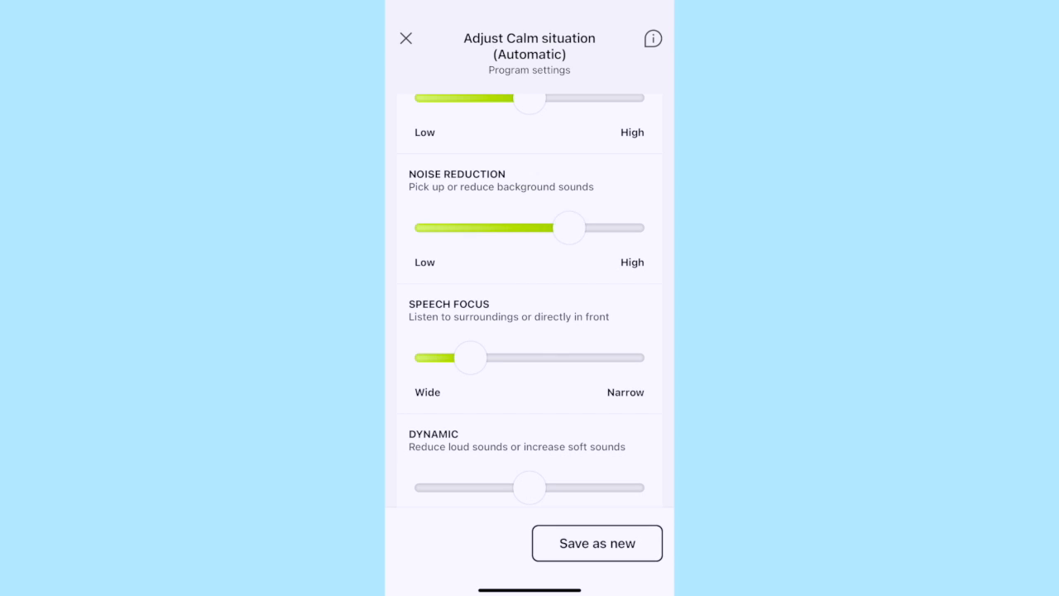
left_click_drag(569, 227, 628, 227)
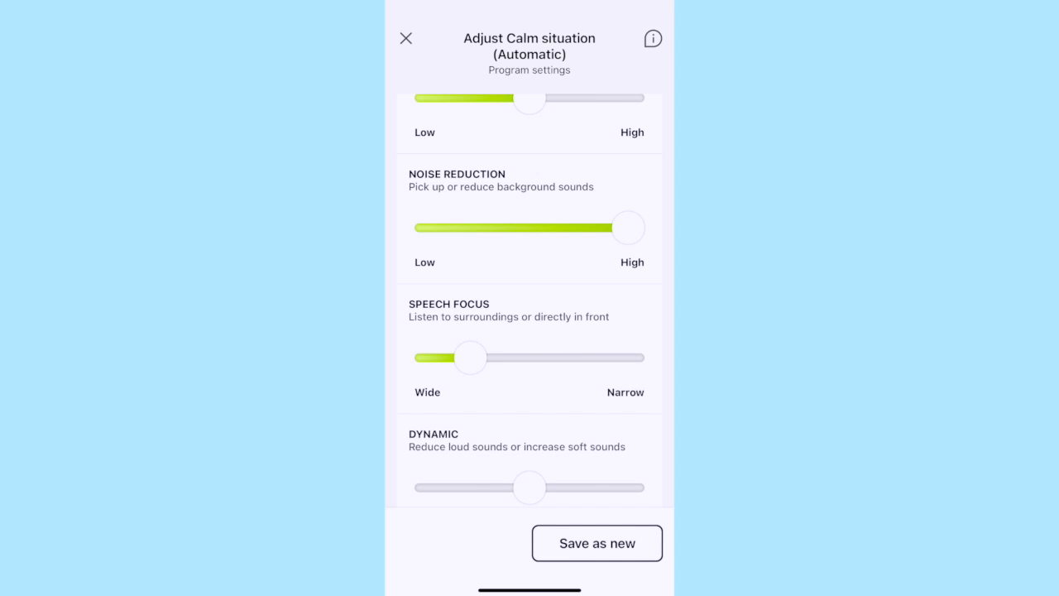
- Try speech focus across its range, ending fully Narrow
left_click_drag(470, 357, 529, 358)
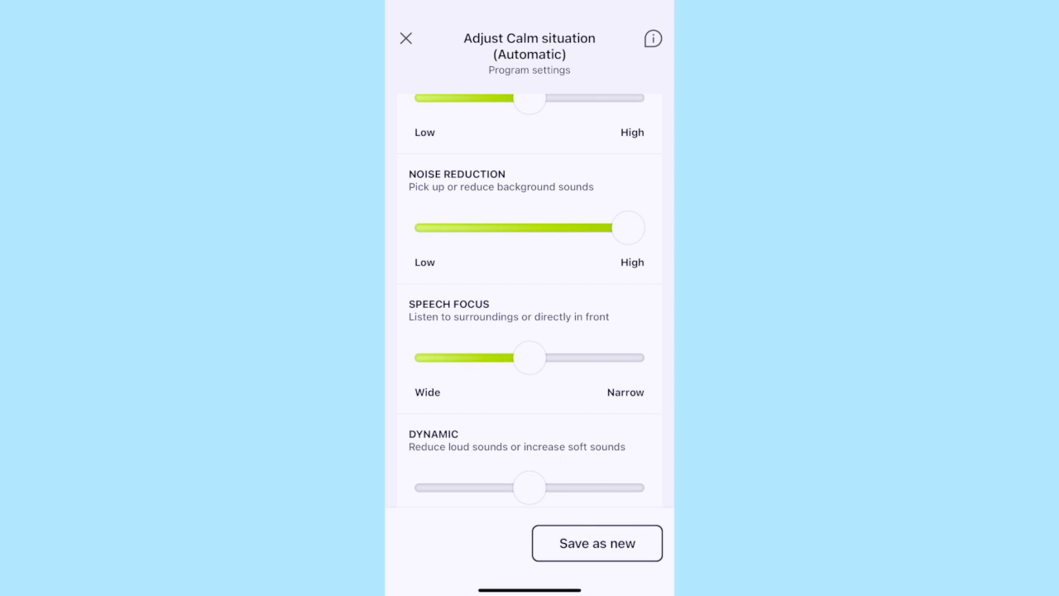
left_click_drag(530, 357, 489, 357)
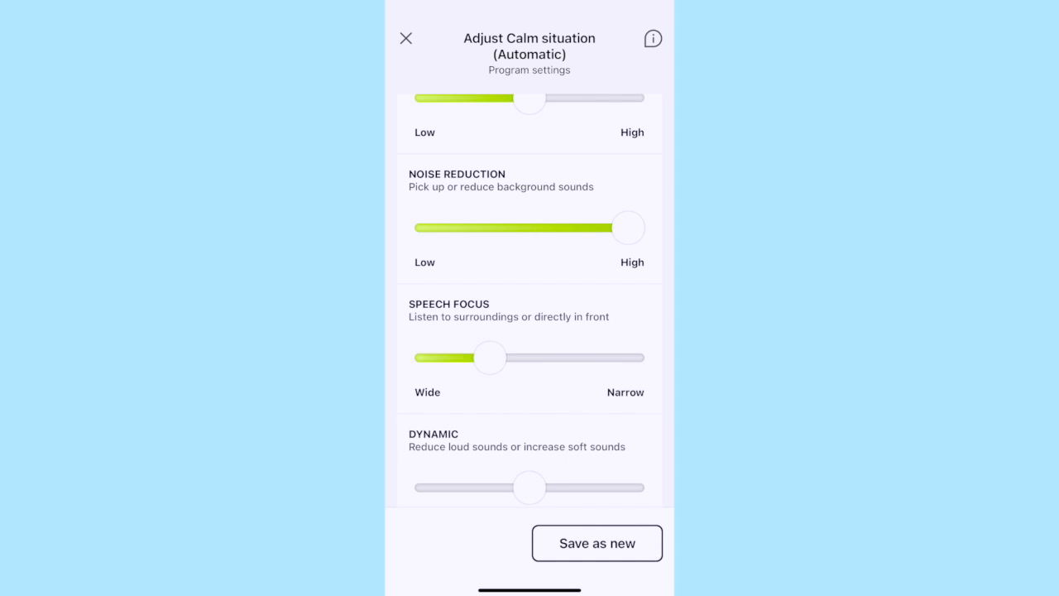
left_click_drag(489, 357, 628, 357)
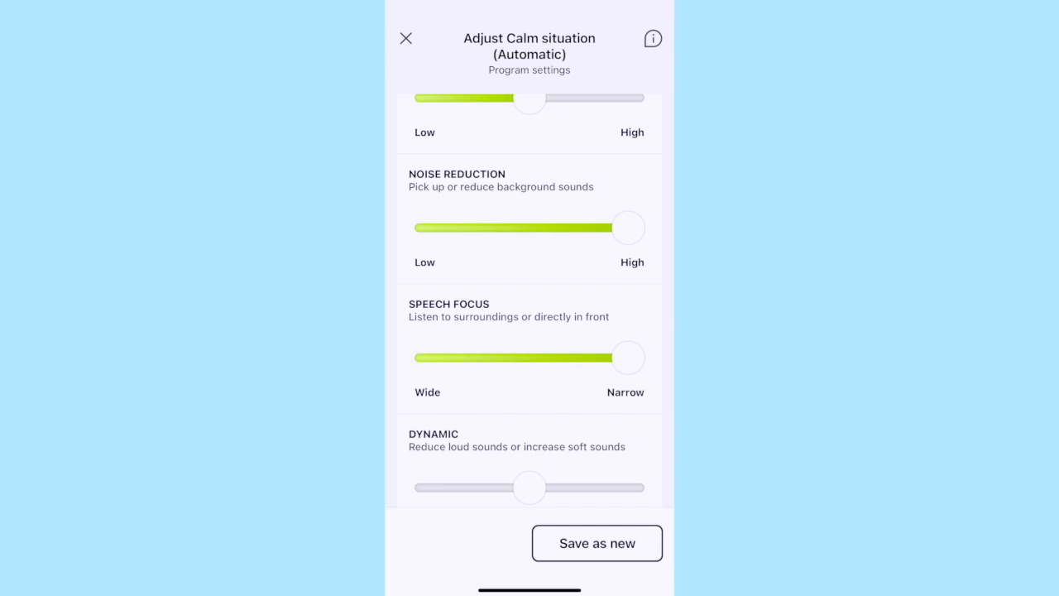
left_click_drag(627, 357, 472, 357)
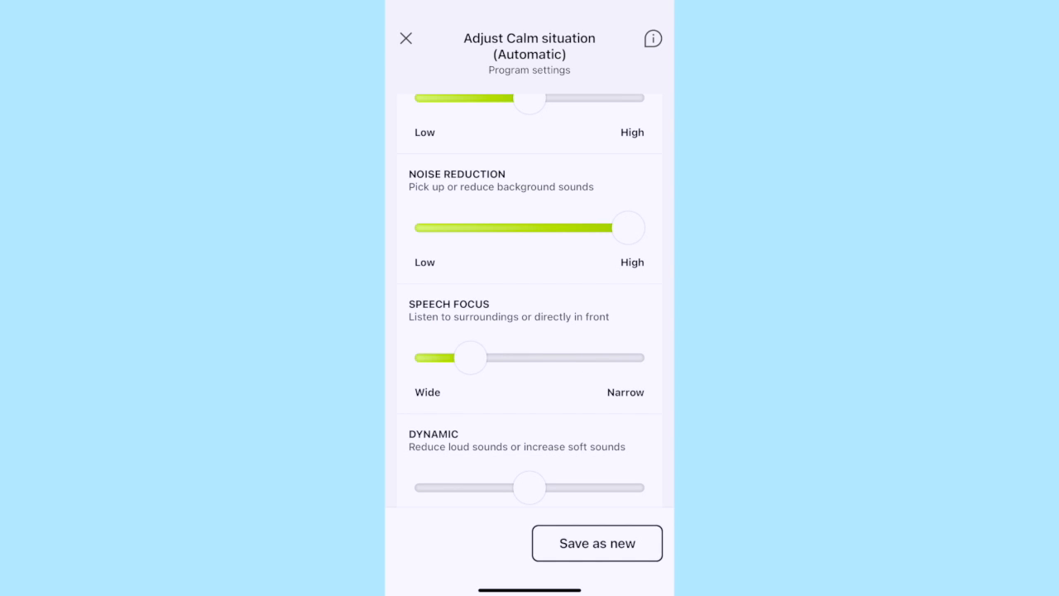
left_click_drag(472, 357, 430, 358)
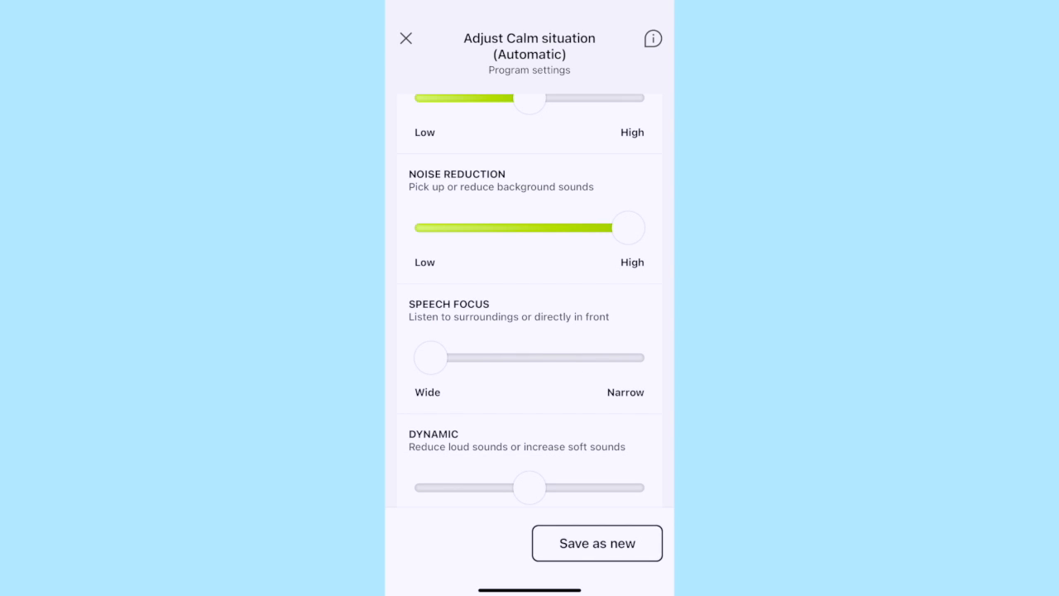
left_click_drag(430, 357, 608, 357)
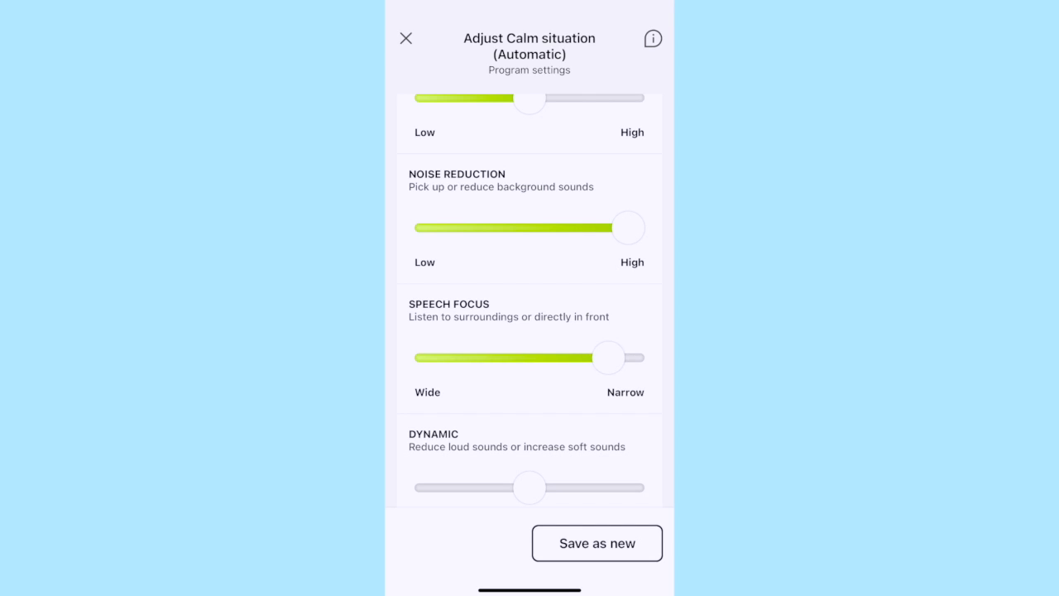
left_click_drag(608, 357, 629, 357)
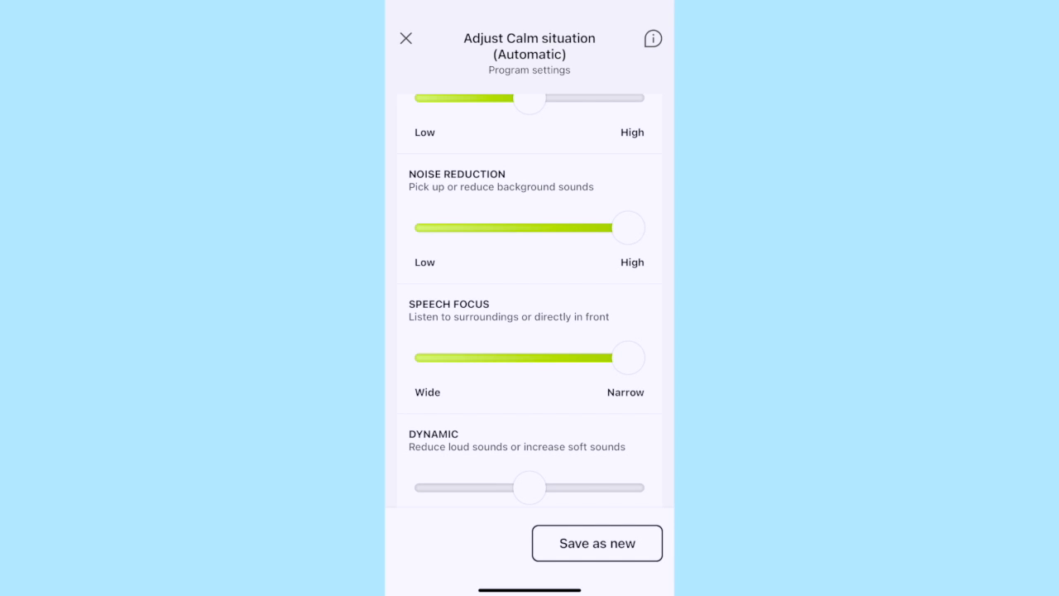
- Shift Dynamic toward boosting soft sounds and close the Calm situation settings
scroll("down", 3)
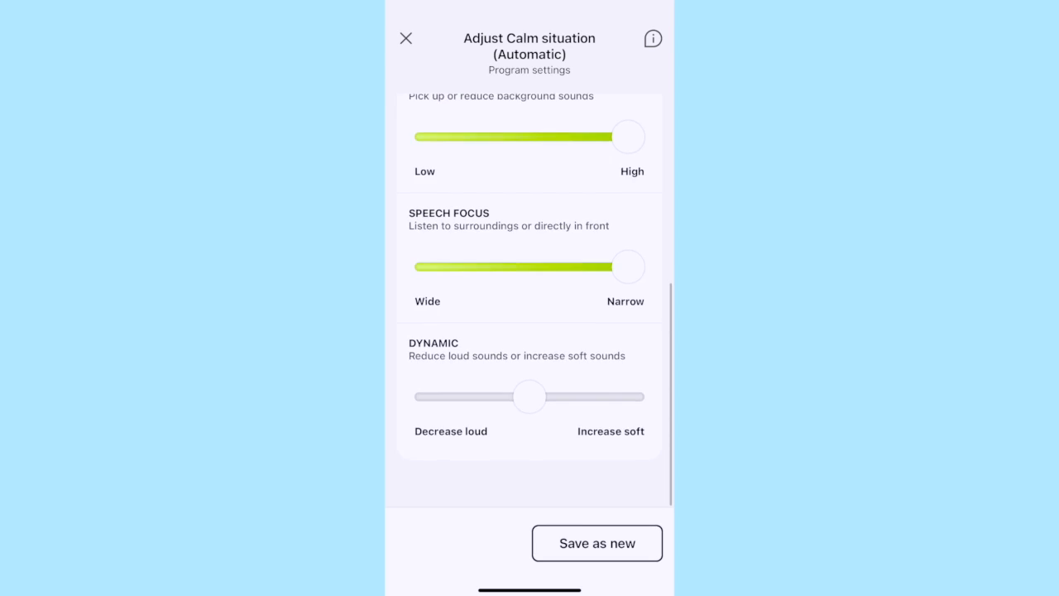
scroll("down", 3)
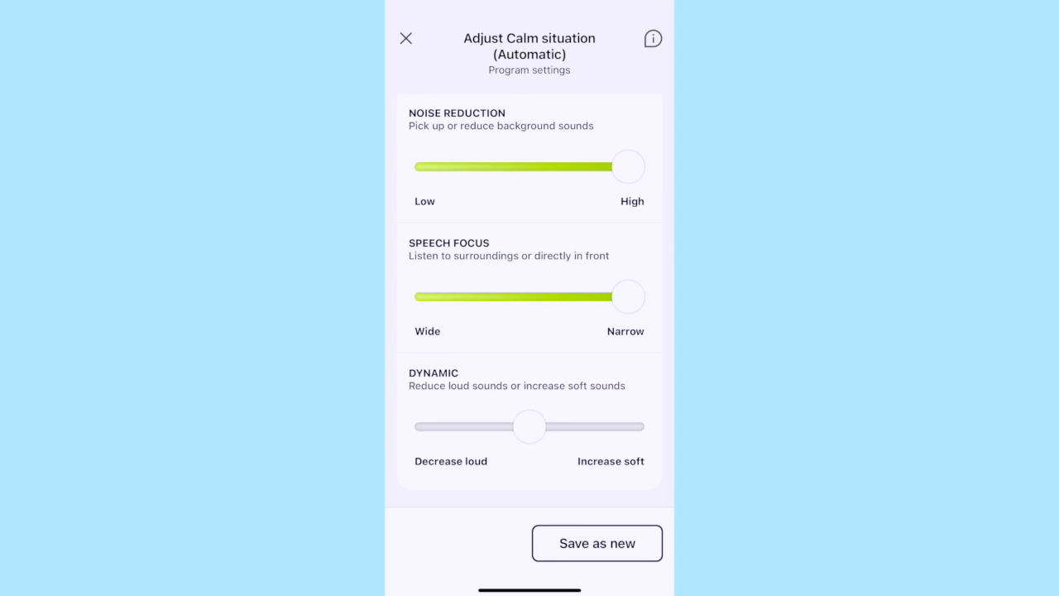
left_click_drag(530, 426, 603, 426)
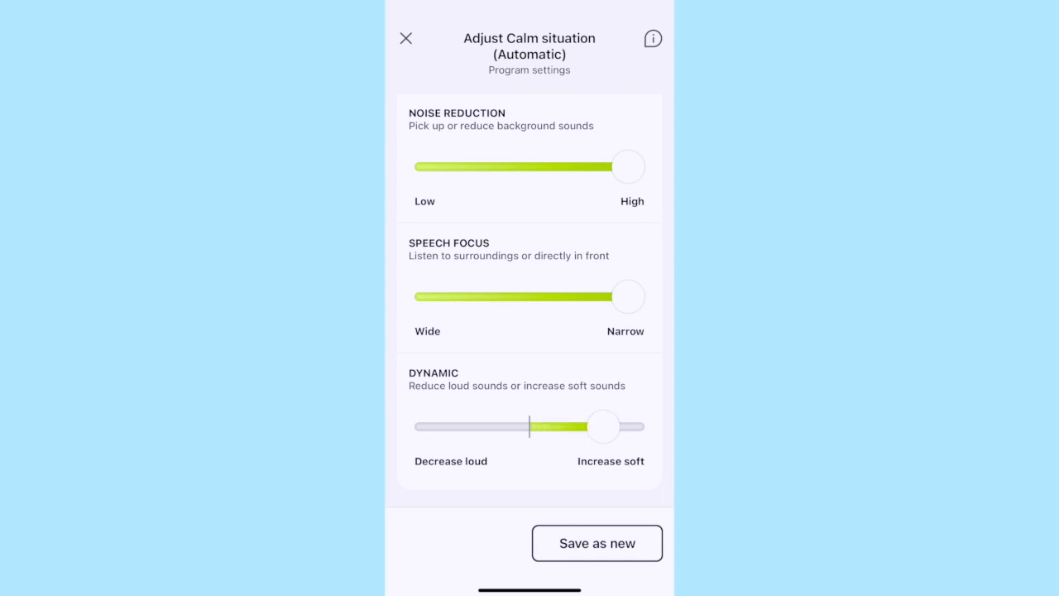
left_click_drag(604, 426, 627, 426)
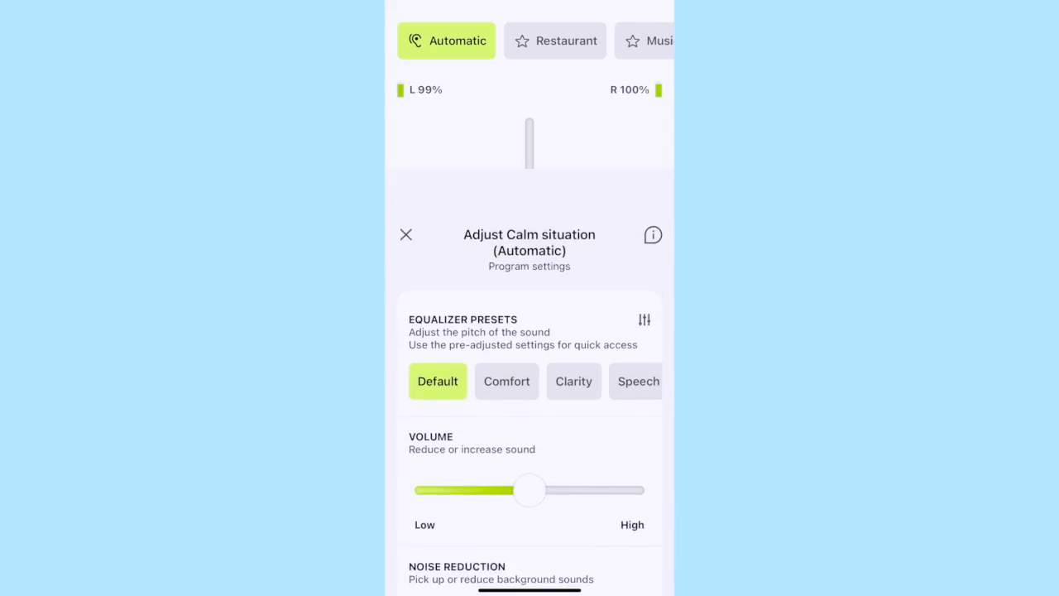
- Open the Restaurant program's settings, raise noise reduction to High, and adjust the Dynamic slider
left_click(556, 40)
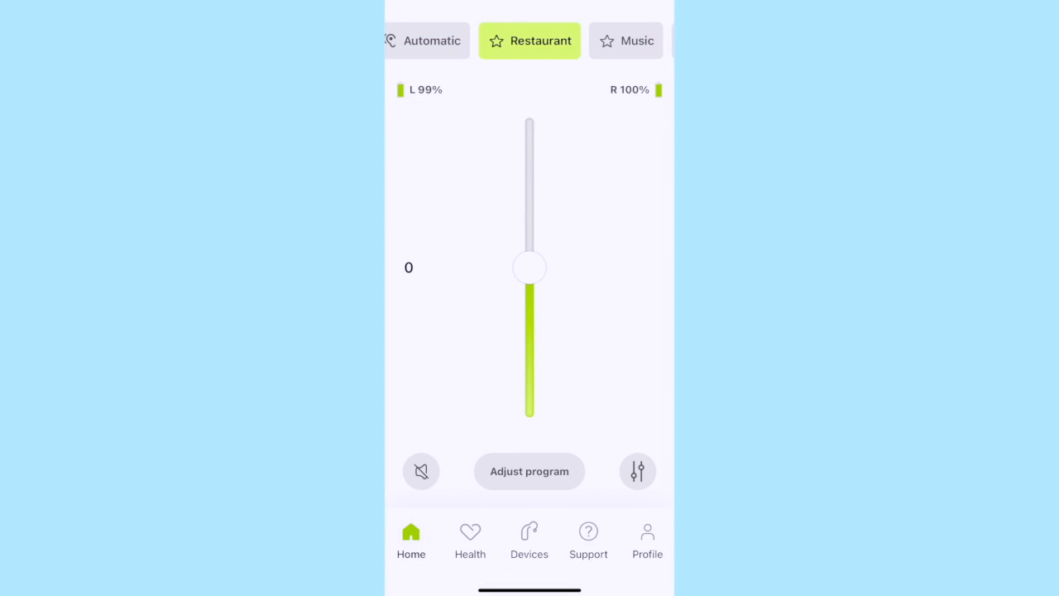
left_click(529, 470)
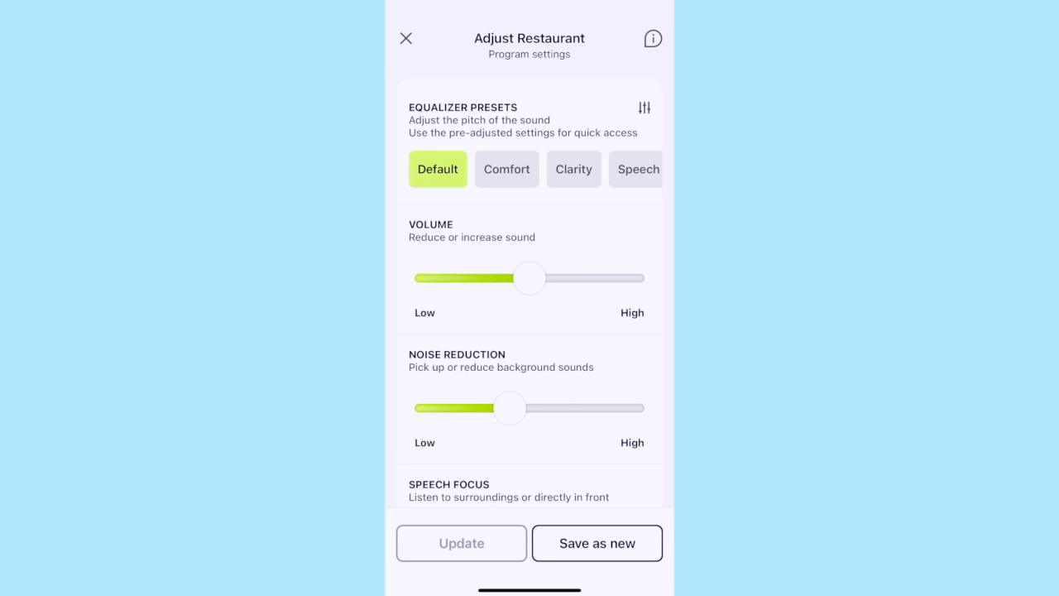
scroll("down", 3)
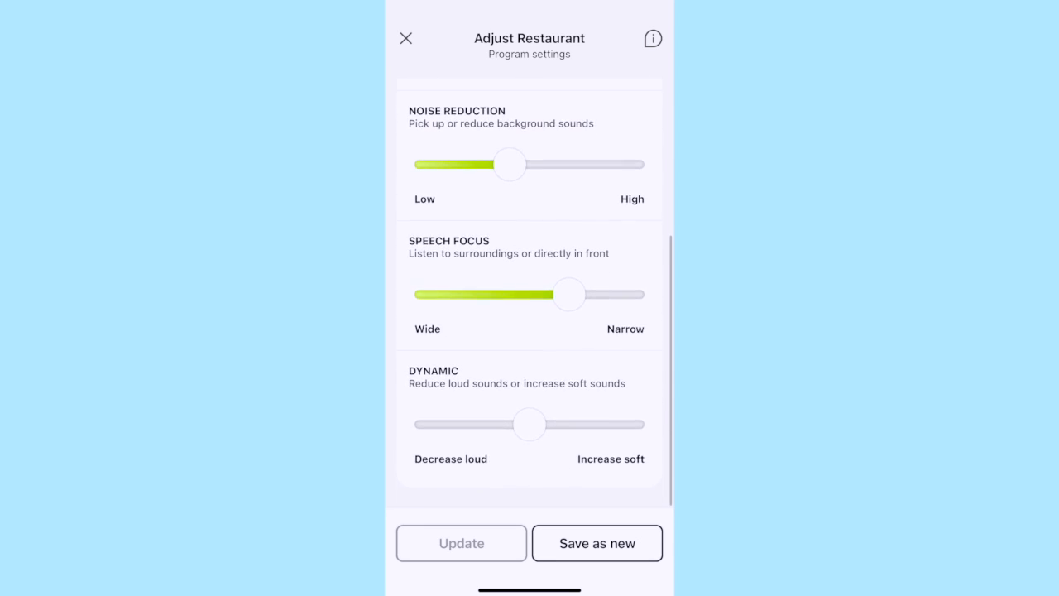
left_click_drag(568, 293, 627, 296)
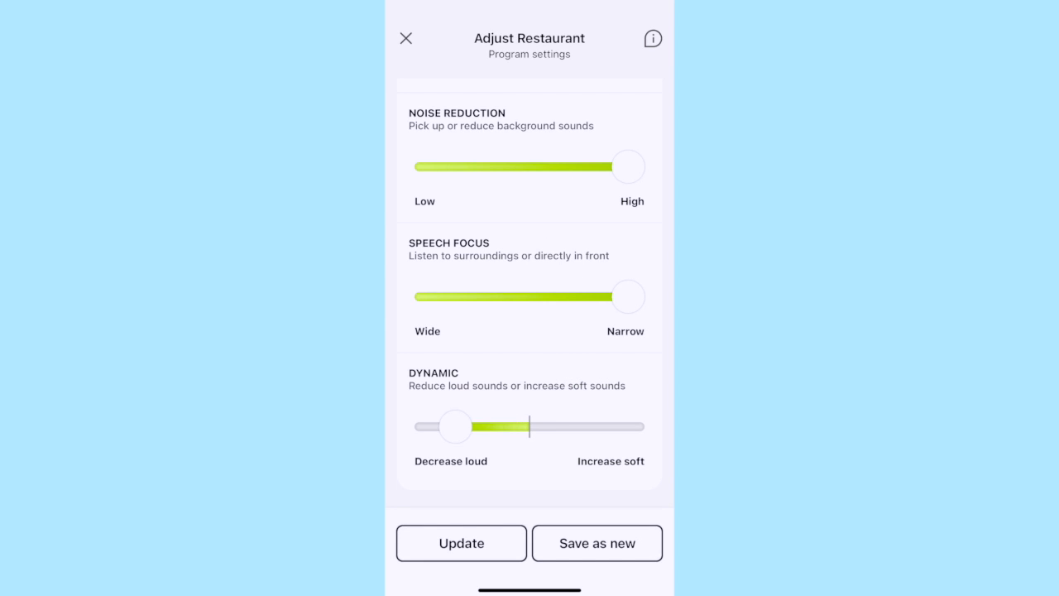
left_click_drag(455, 426, 627, 426)
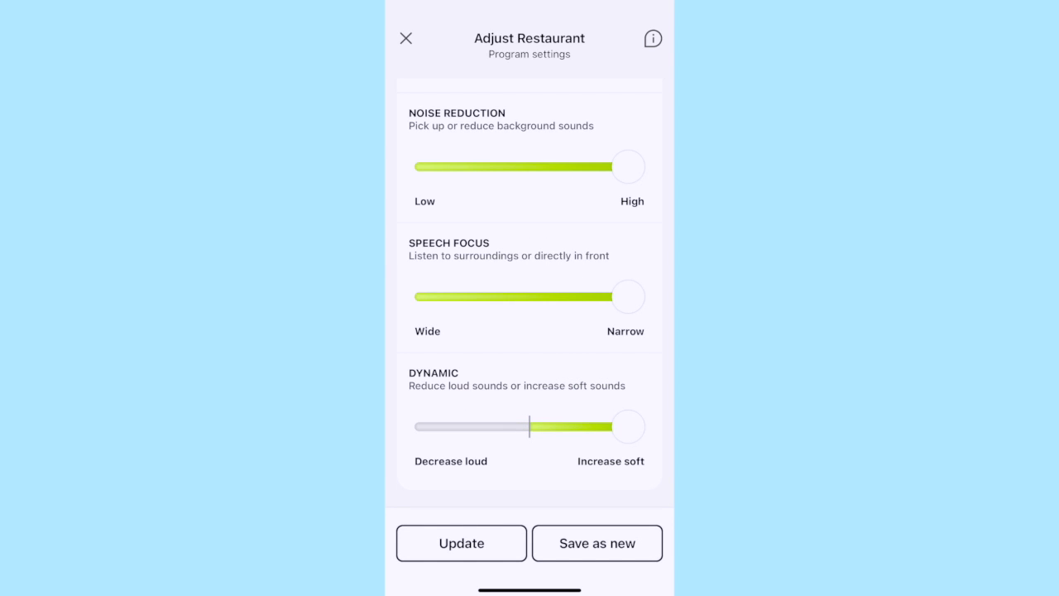
left_click_drag(629, 426, 530, 426)
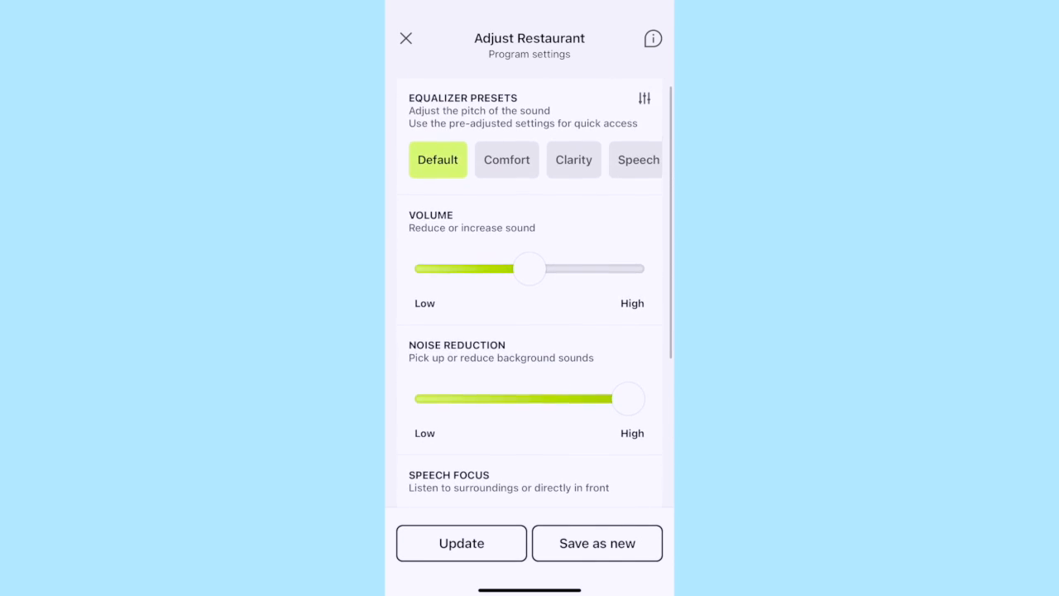
scroll("down", 3)
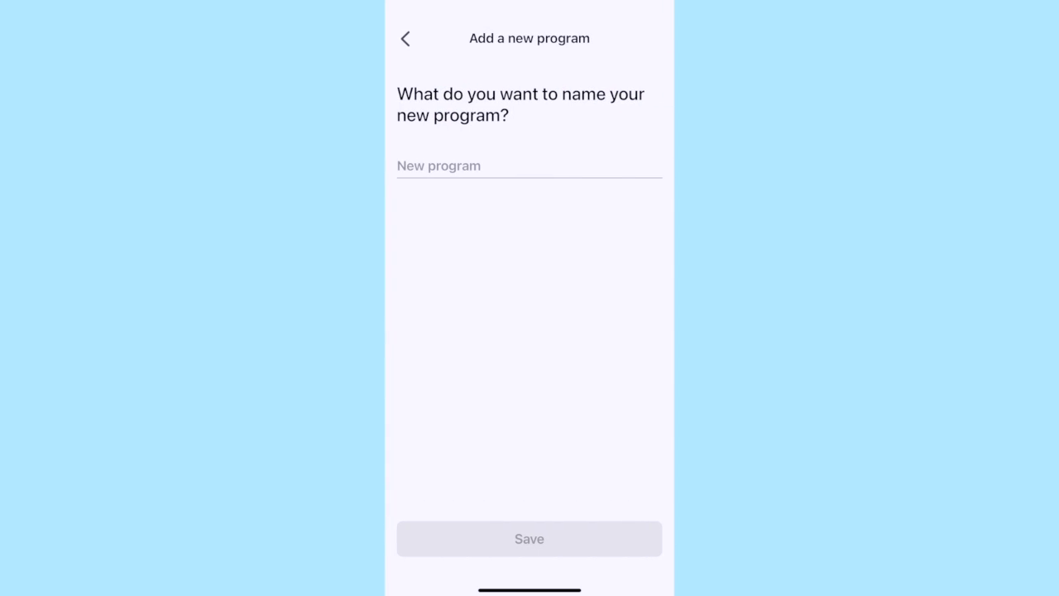
- Enter the name 'N' for the new program, save it, and open Health
left_click(527, 165)
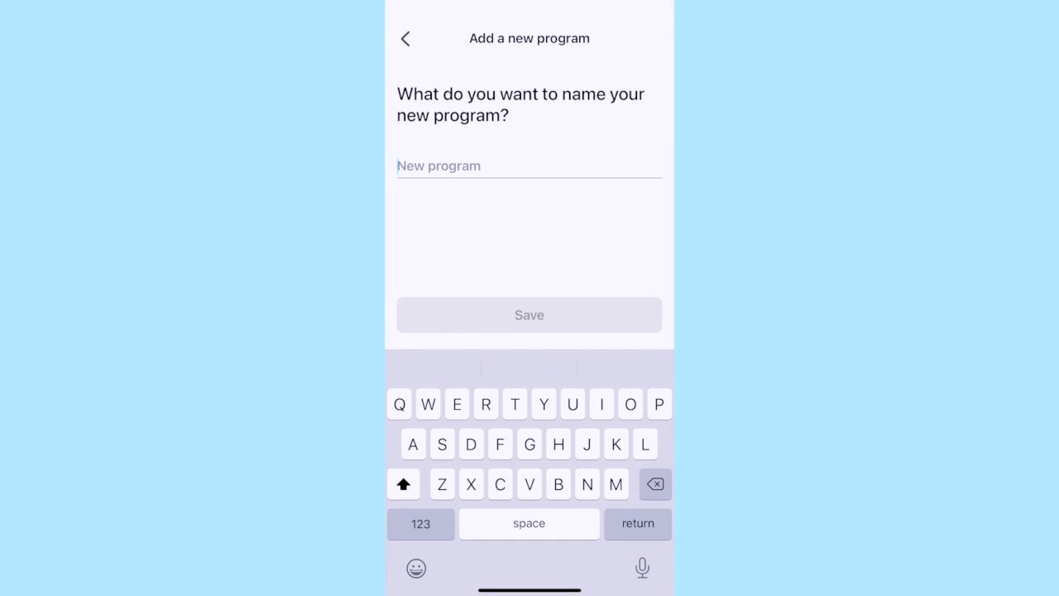
type("N")
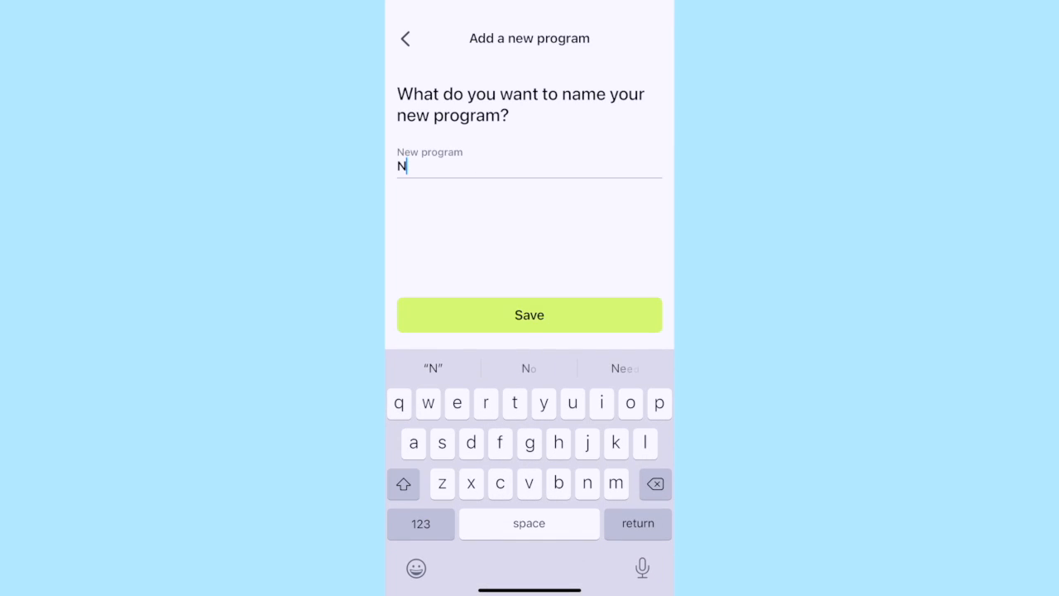
left_click(529, 315)
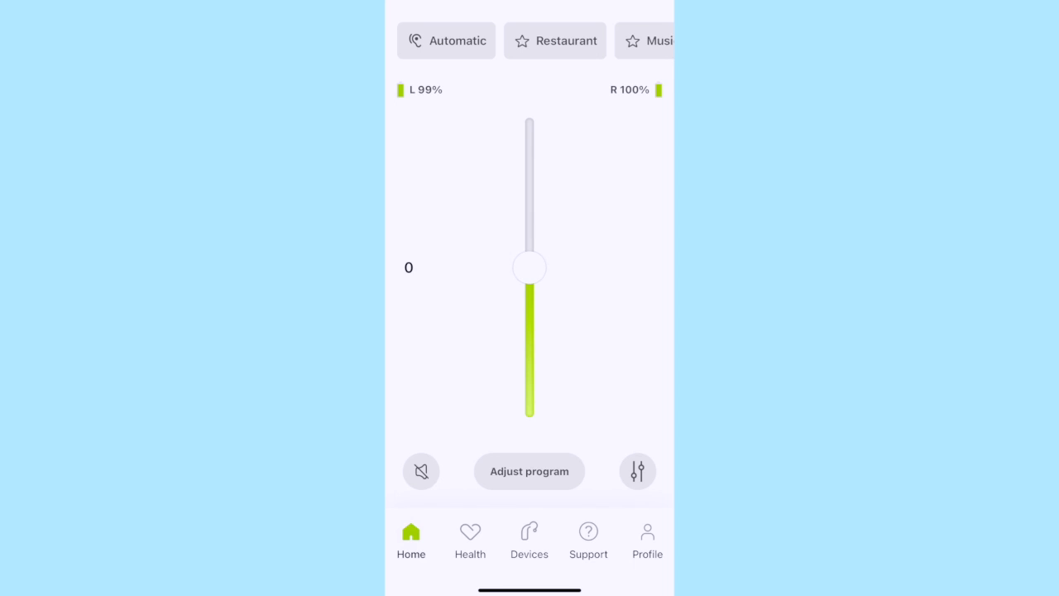
left_click(470, 537)
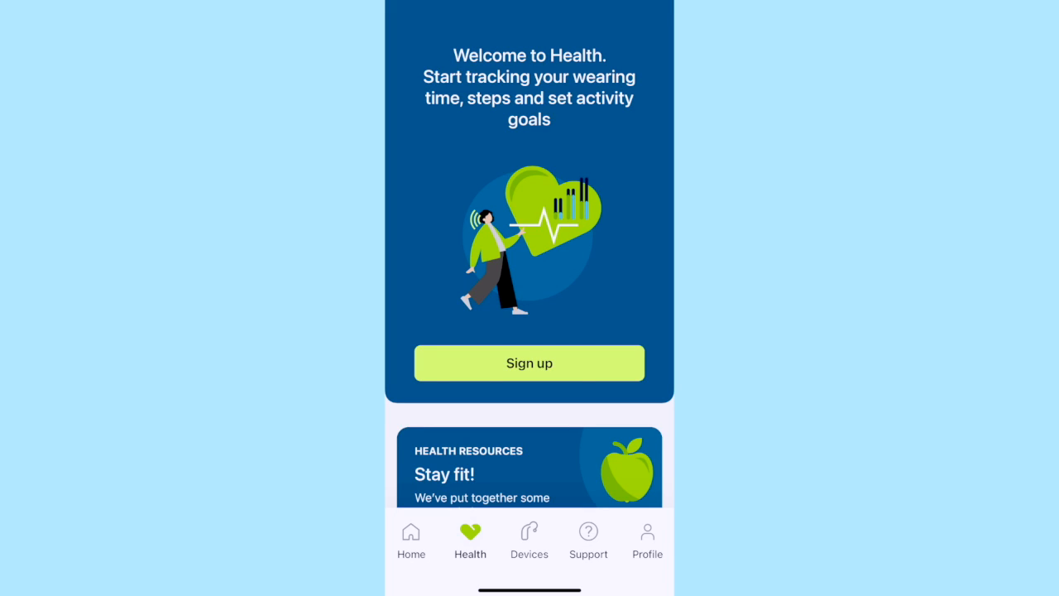
- Go Home, open Devices, and remove the Audéo P90-RL hearing aids from the app
left_click(411, 538)
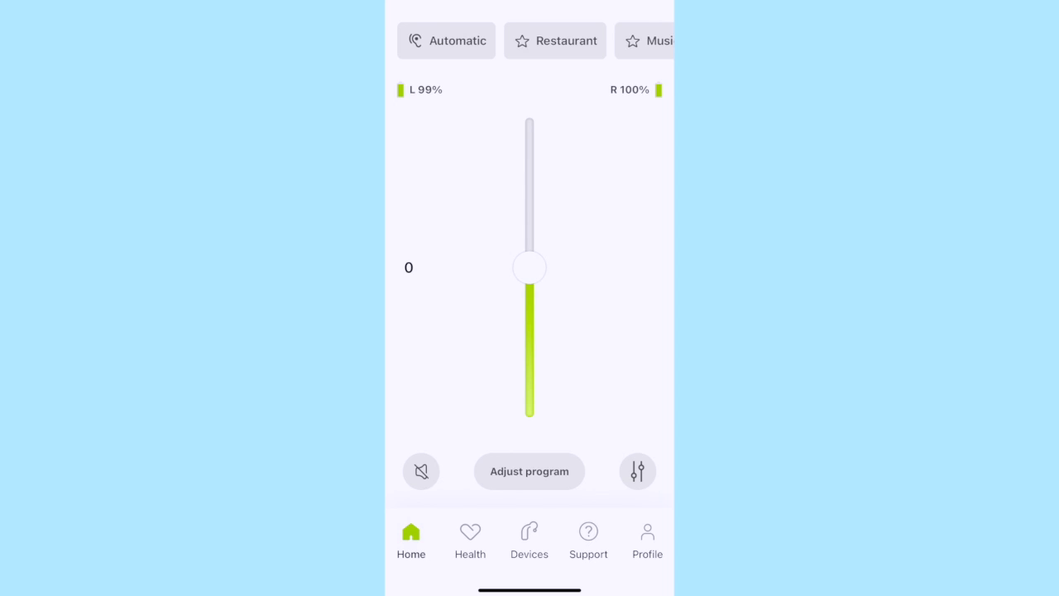
left_click(529, 538)
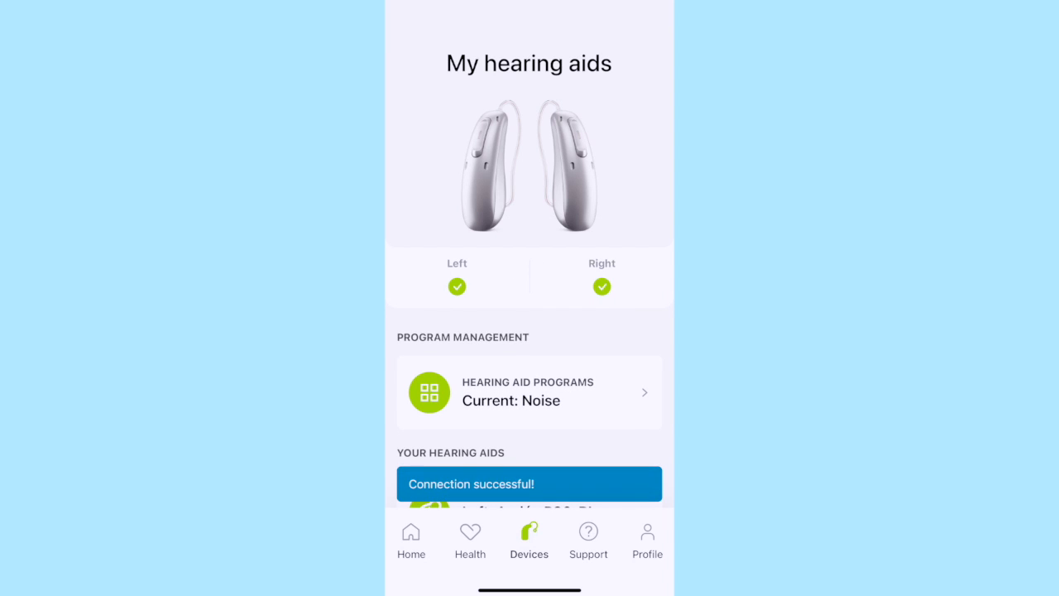
scroll("down", 3)
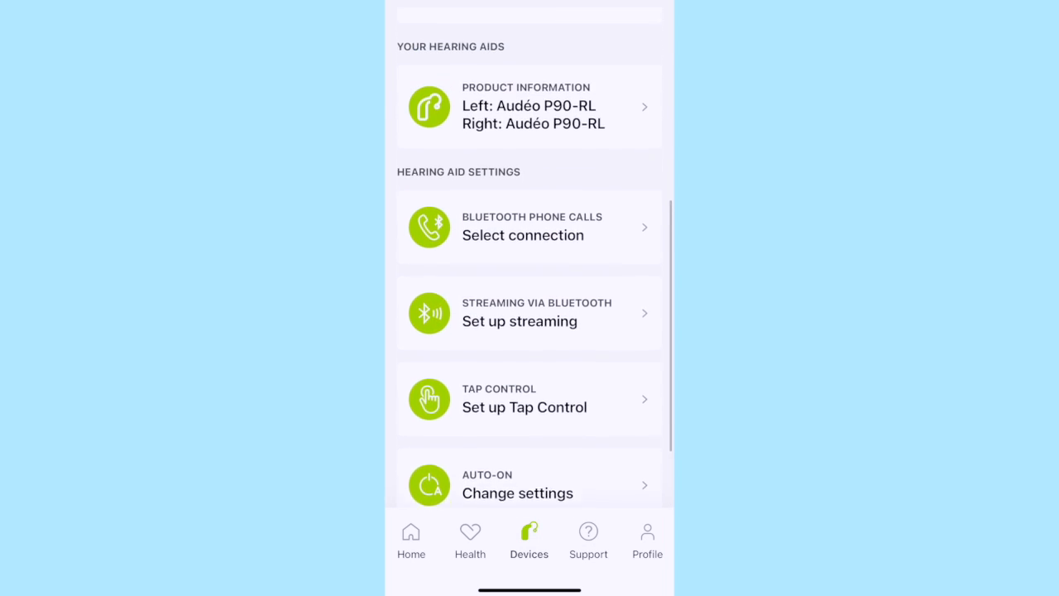
scroll("down", 3)
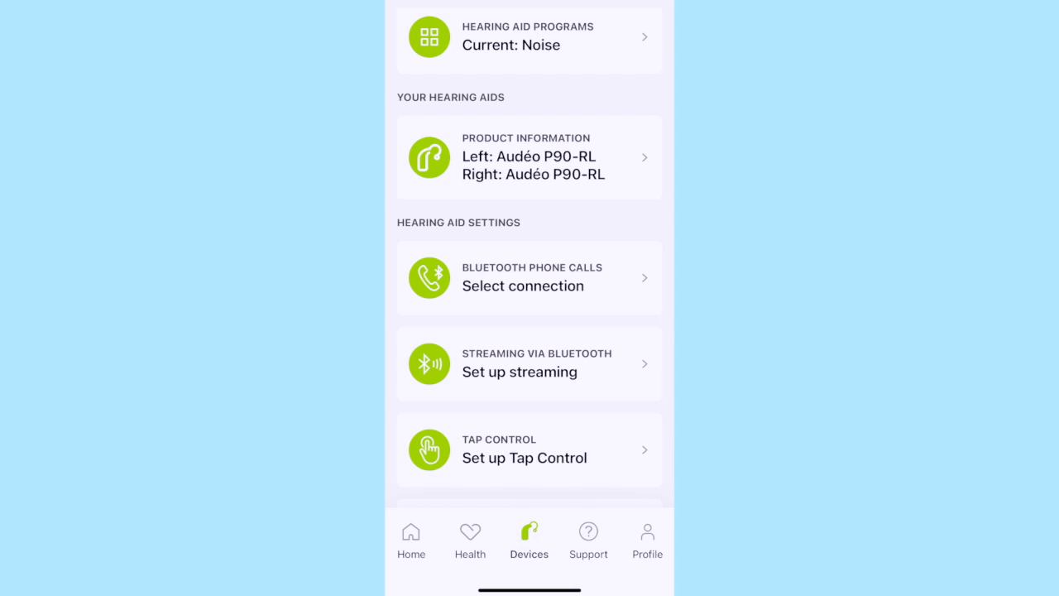
left_click(528, 157)
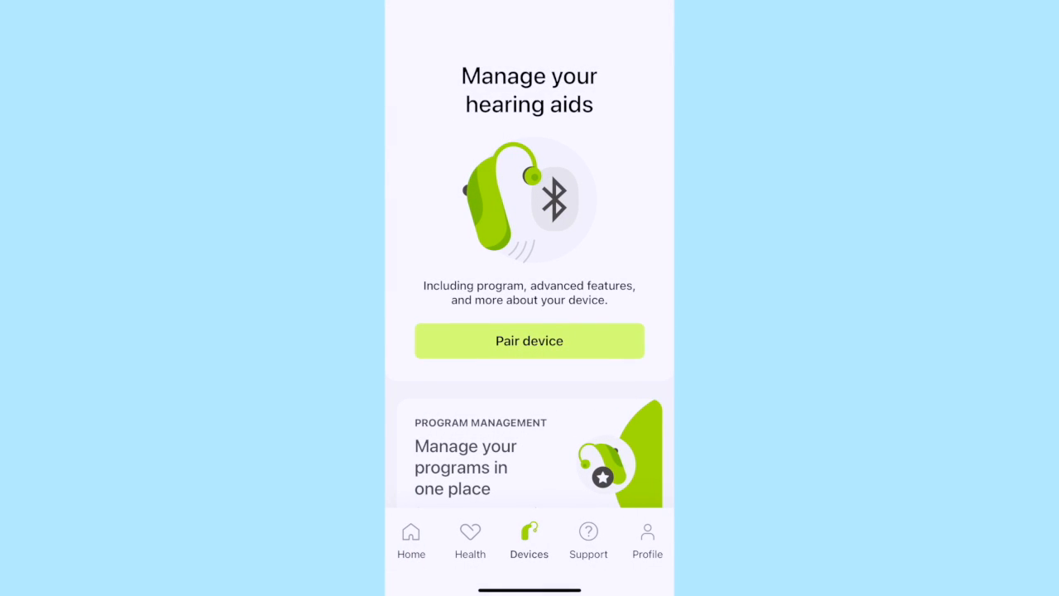
- Re-pair the found Phonak hearing aids through the pairing walkthrough and return home
scroll("down", 3)
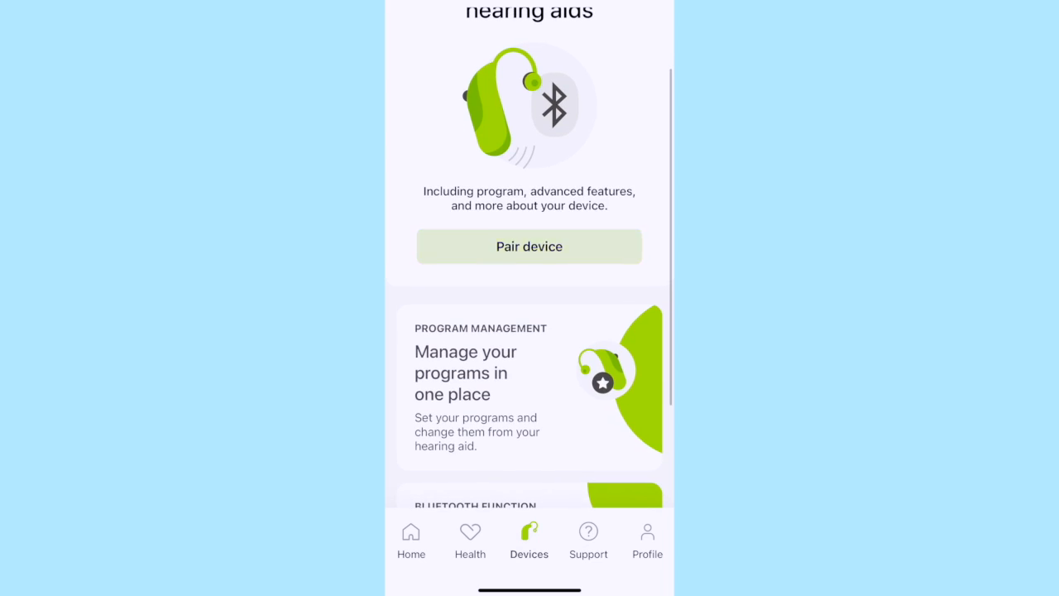
left_click(528, 245)
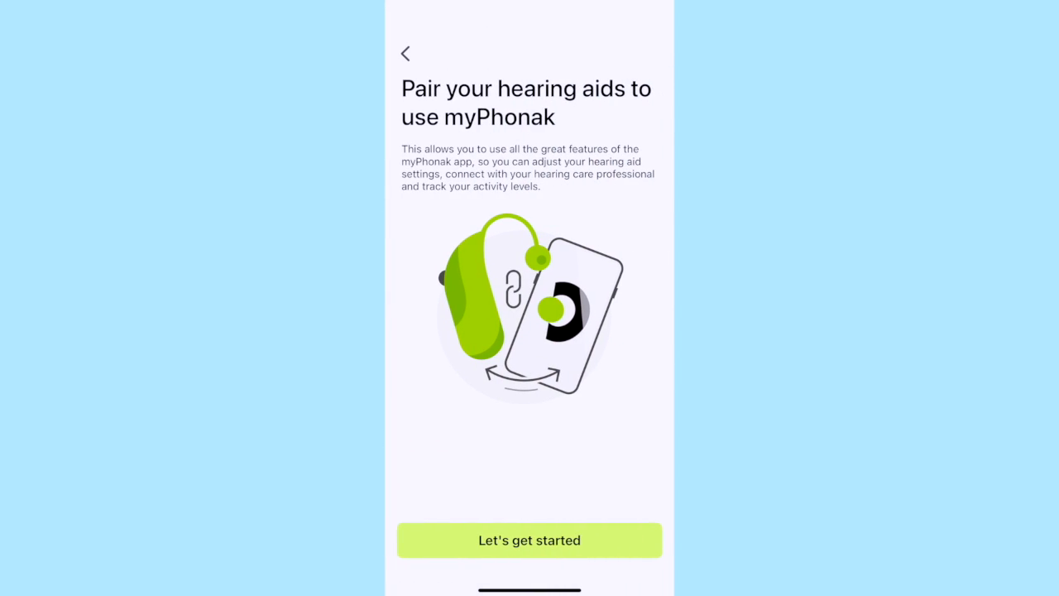
left_click(529, 540)
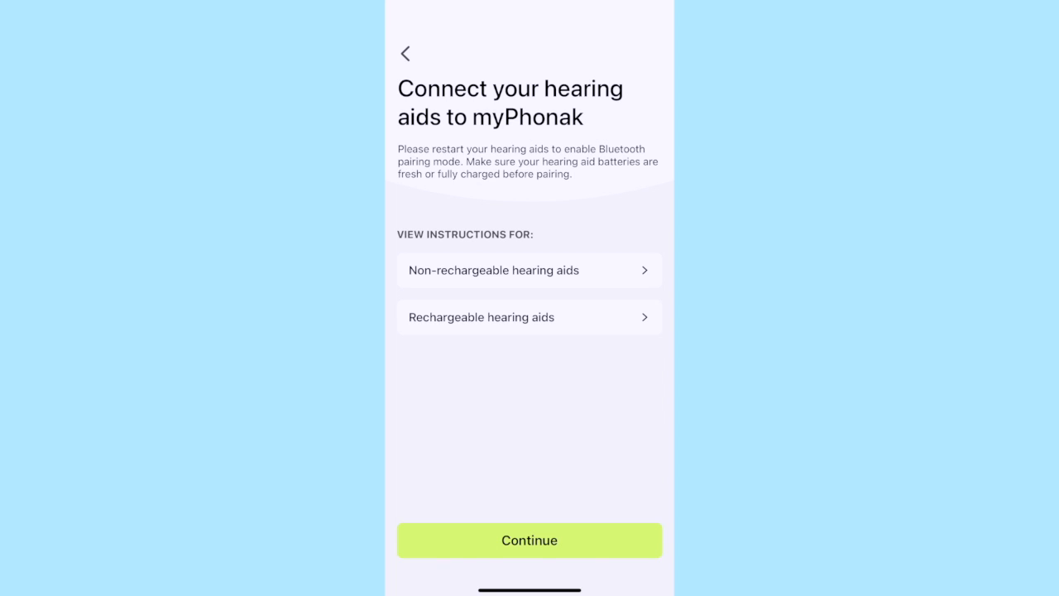
left_click(529, 539)
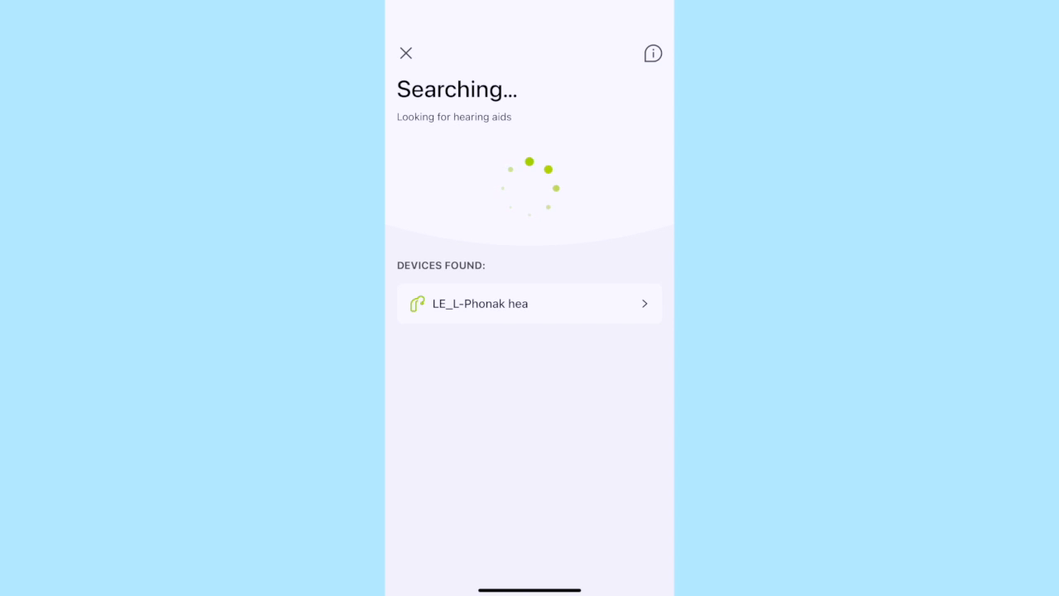
left_click(529, 302)
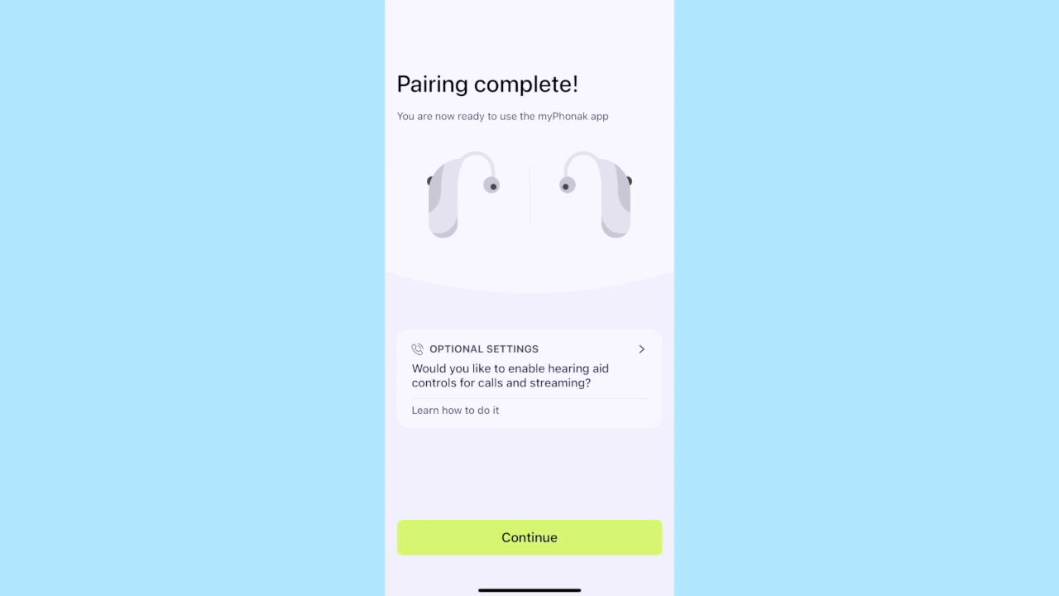
left_click(528, 536)
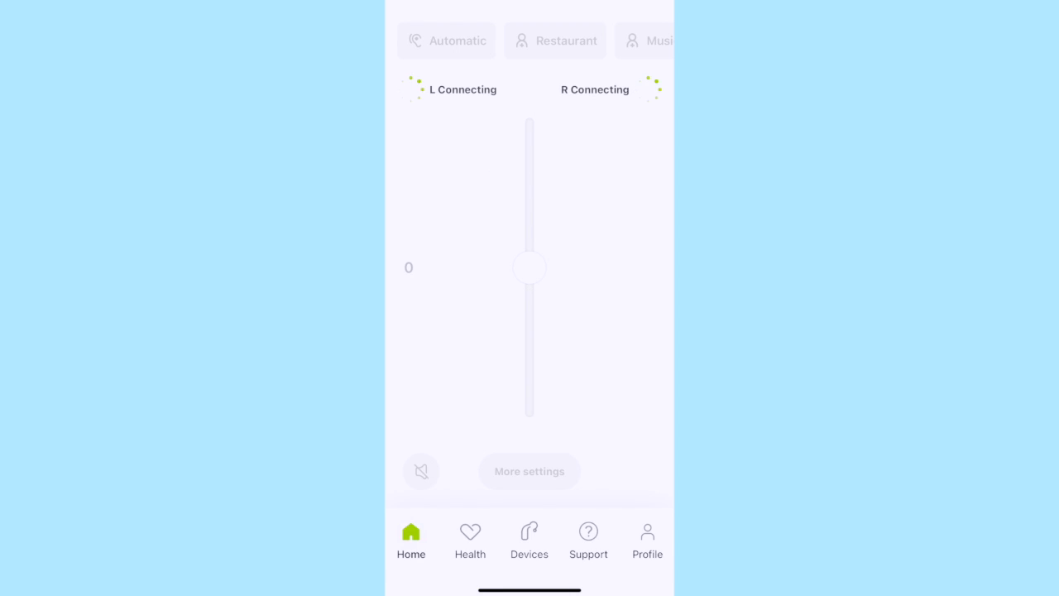